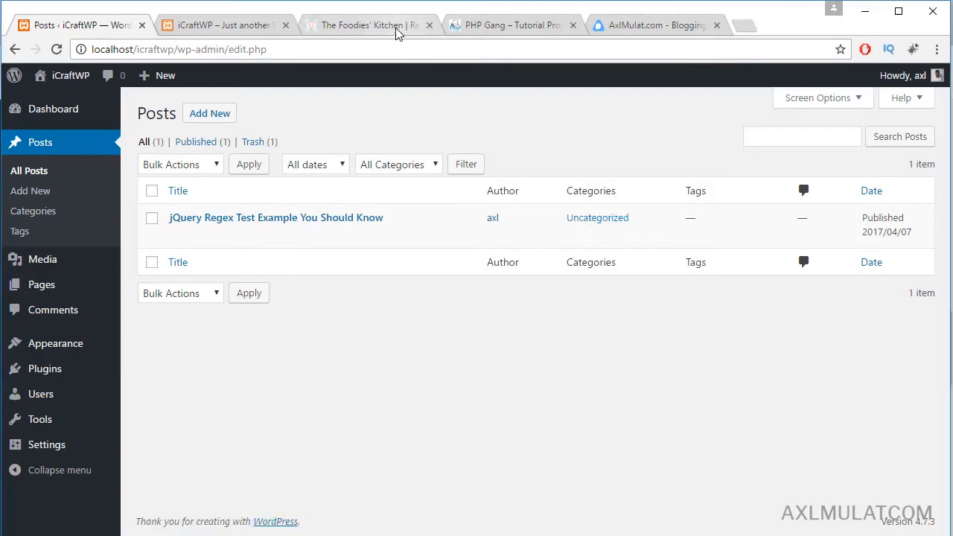
Step: Browse The Foodies' Kitchen, PHP Gang and AxlMulat.com example sites in their tabs
click(365, 25)
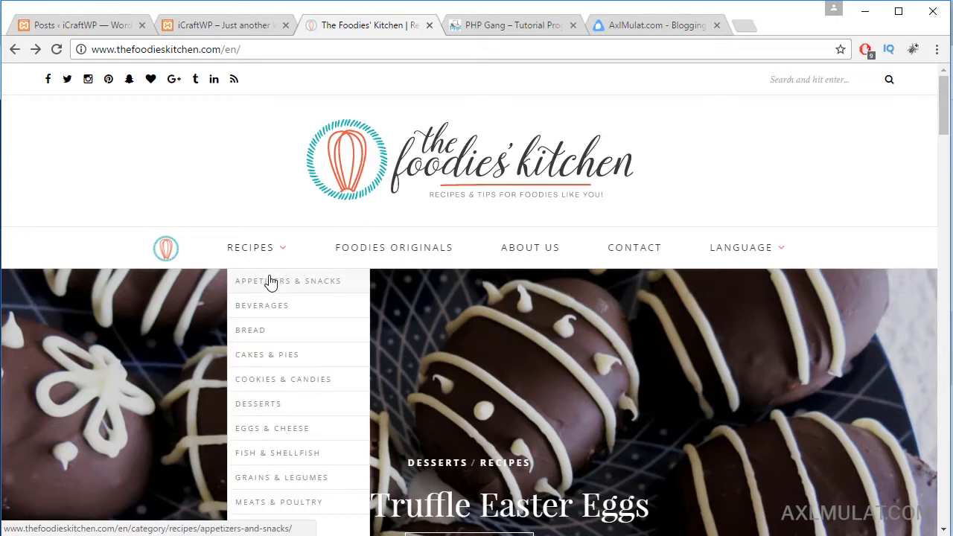
mouse_move(270, 298)
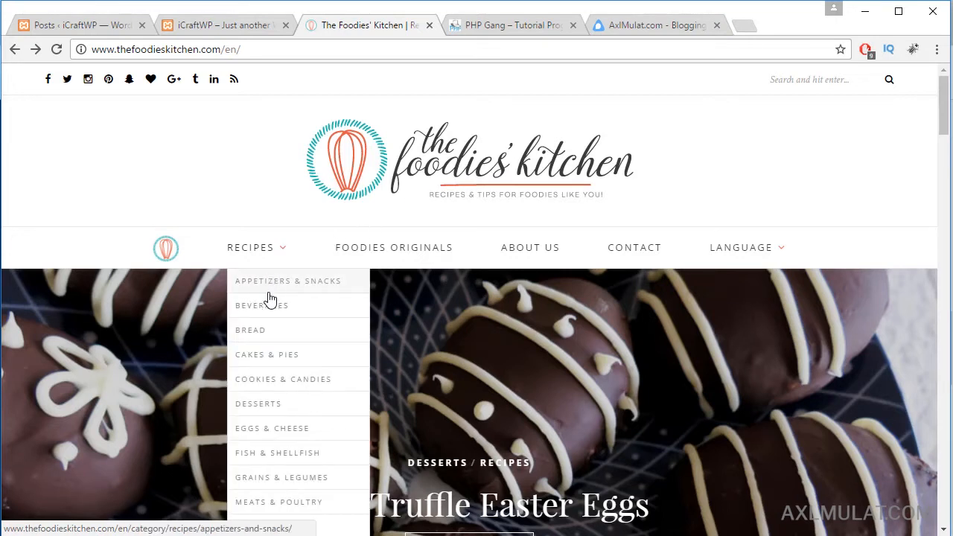
mouse_move(265, 330)
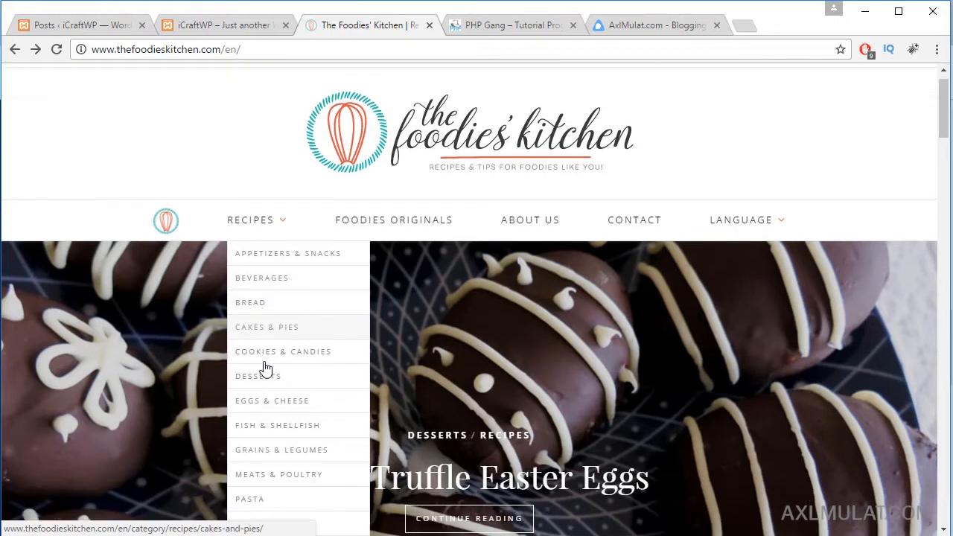
scroll(down, 3)
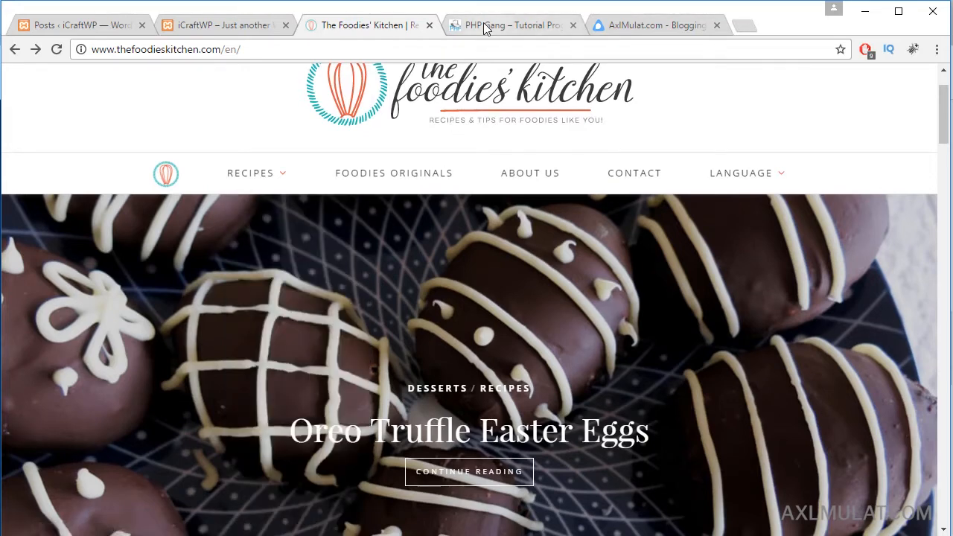
click(511, 25)
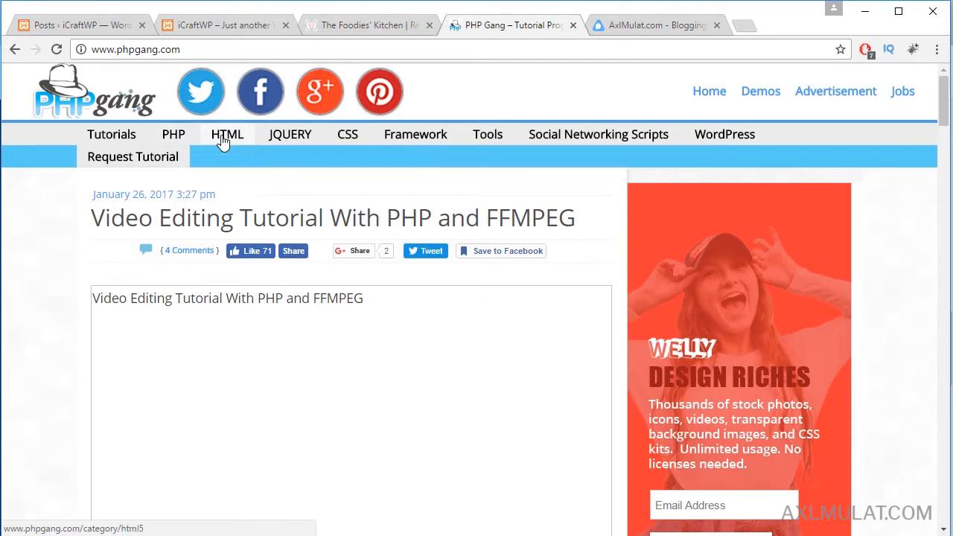
mouse_move(290, 134)
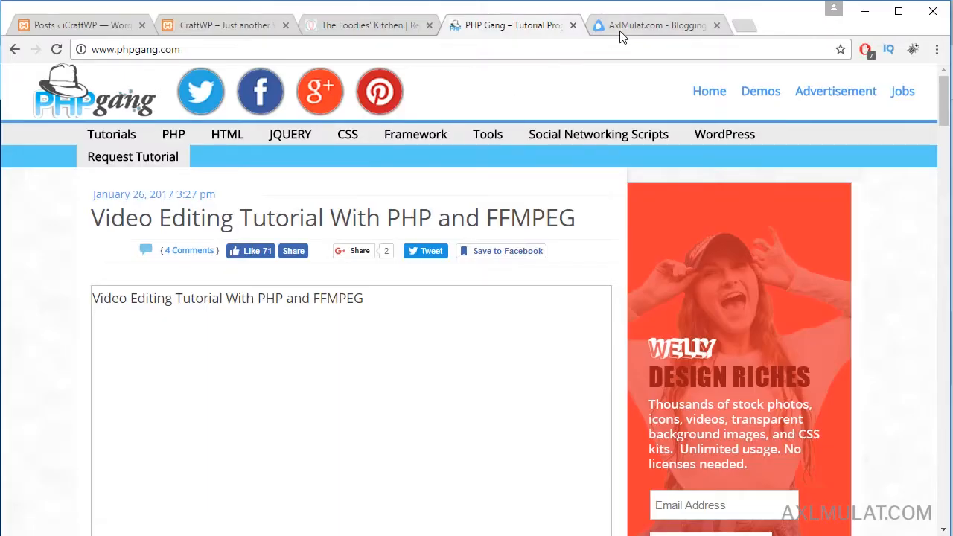
click(652, 24)
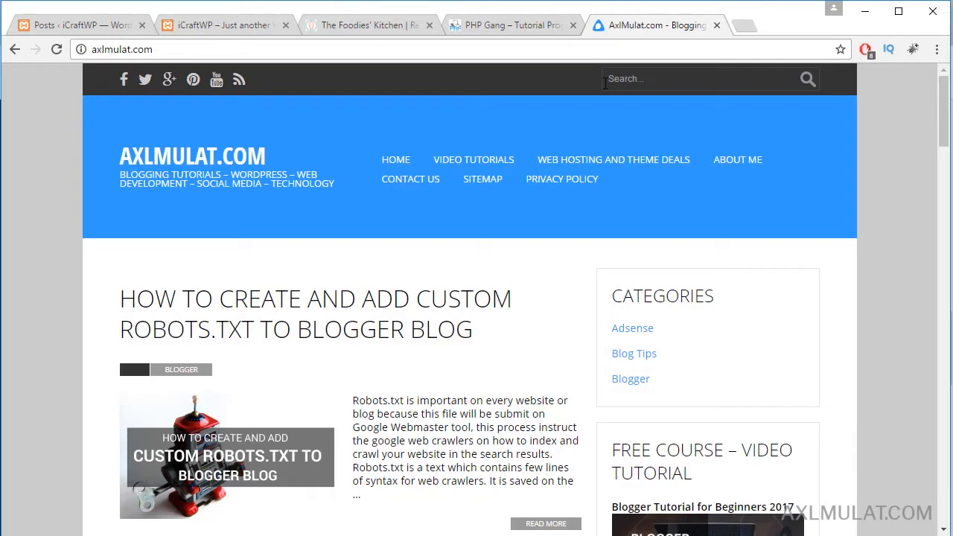
mouse_move(639, 328)
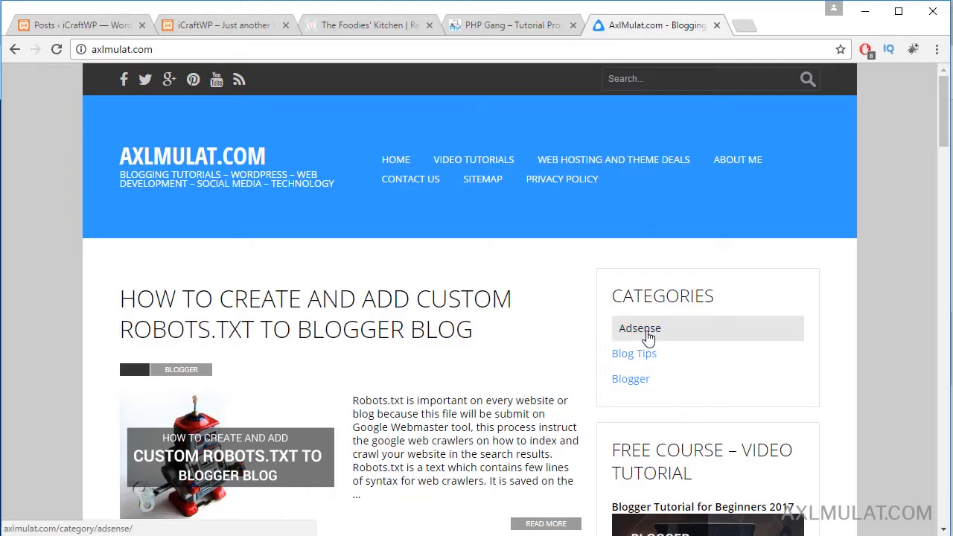
mouse_move(637, 378)
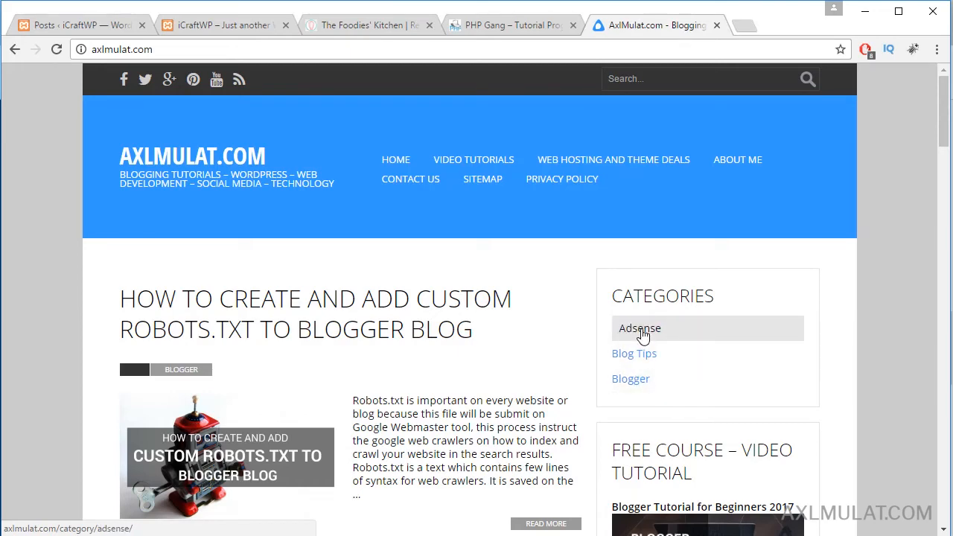
mouse_move(636, 358)
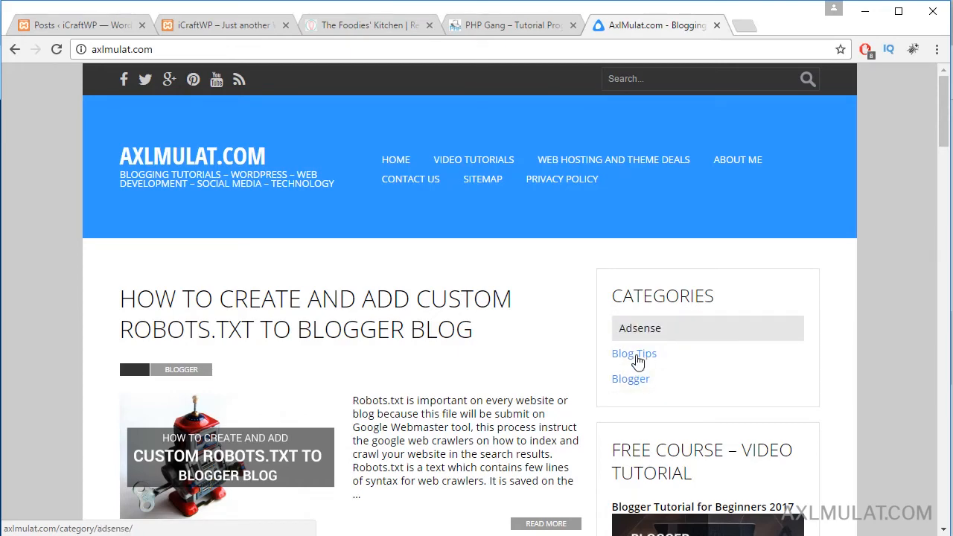
Step: On The Foodies' Kitchen, scroll the Oreo Truffle Easter Eggs post down to its tag list
click(366, 24)
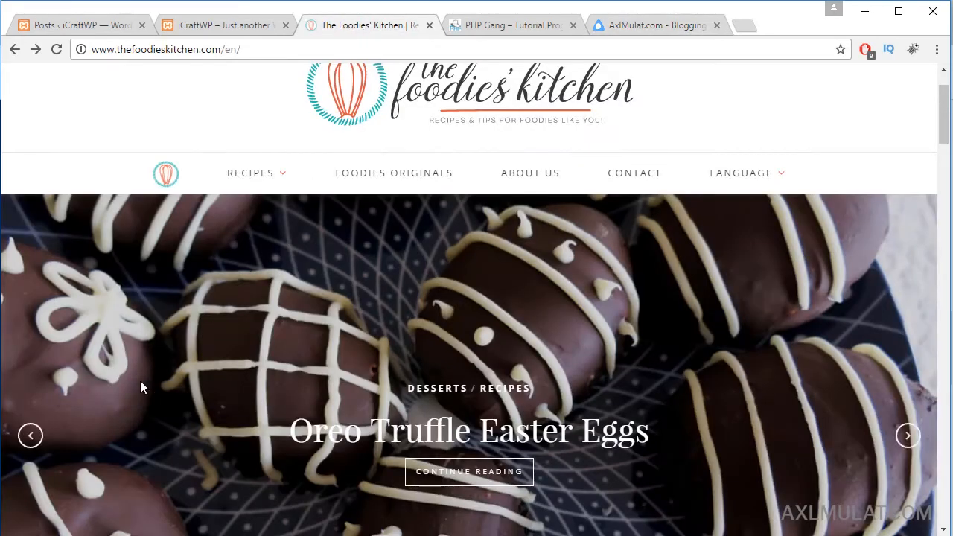
mouse_move(131, 368)
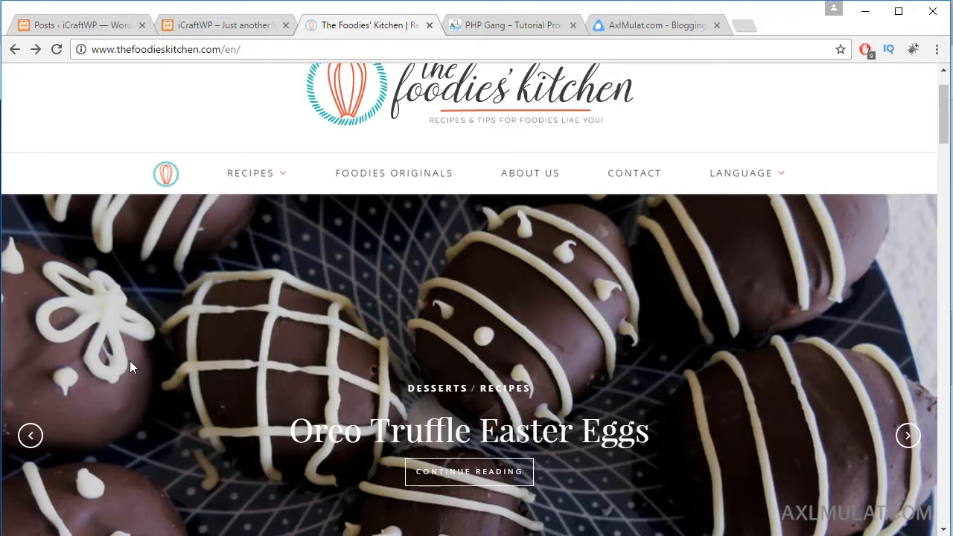
scroll(down, 3)
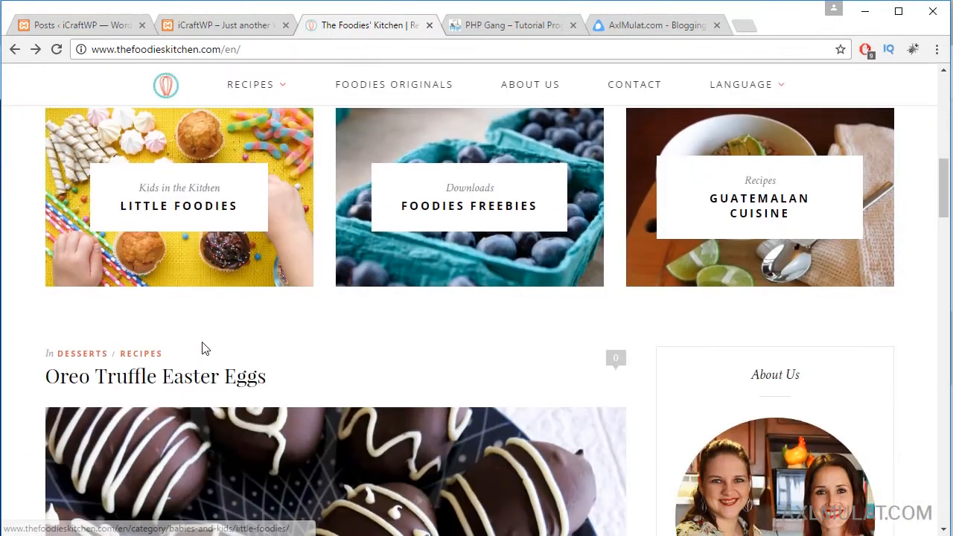
scroll(down, 3)
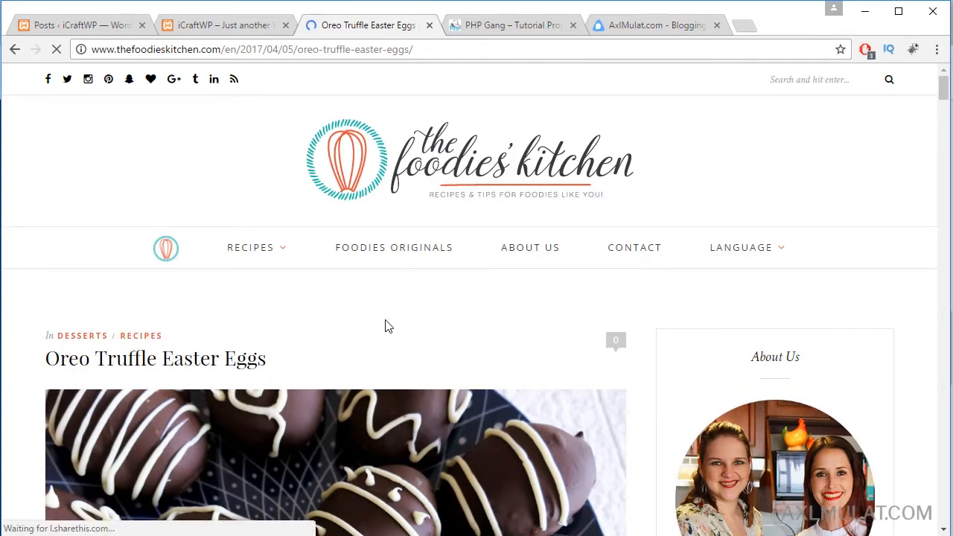
scroll(down, 3)
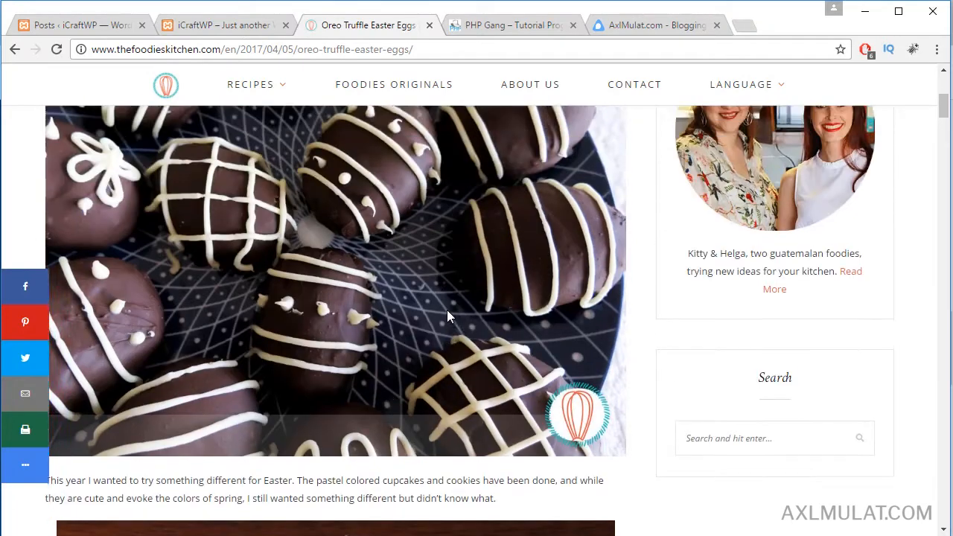
scroll(up, 3)
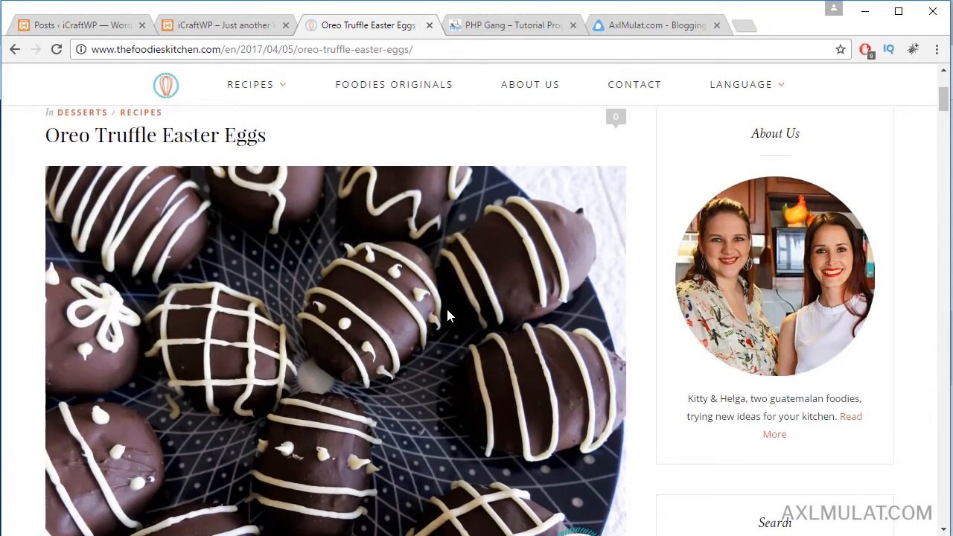
scroll(down, 3)
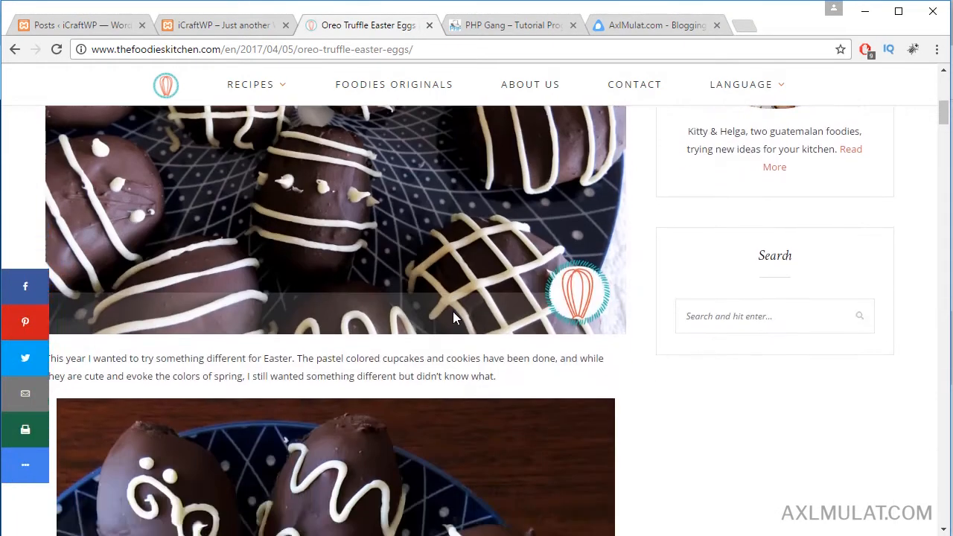
scroll(down, 3)
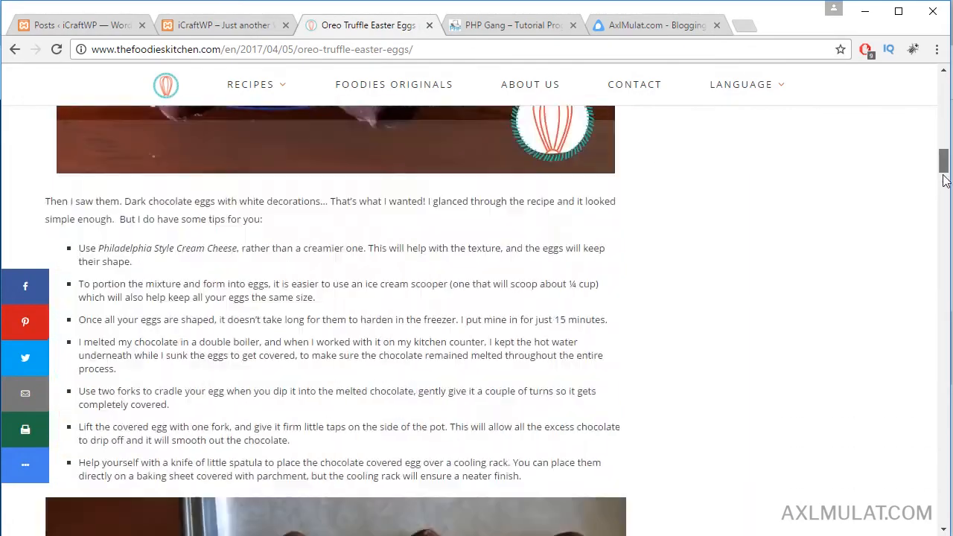
scroll(down, 3)
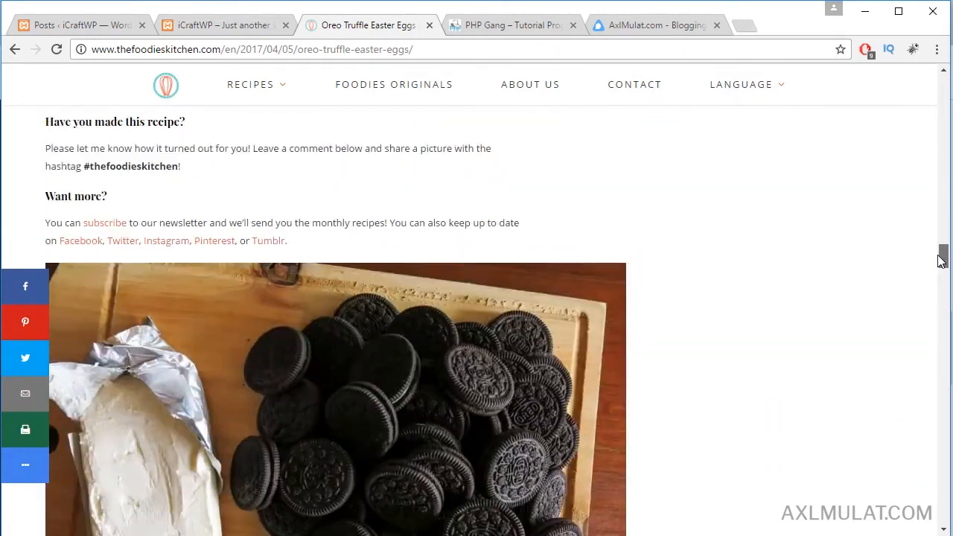
scroll(down, 3)
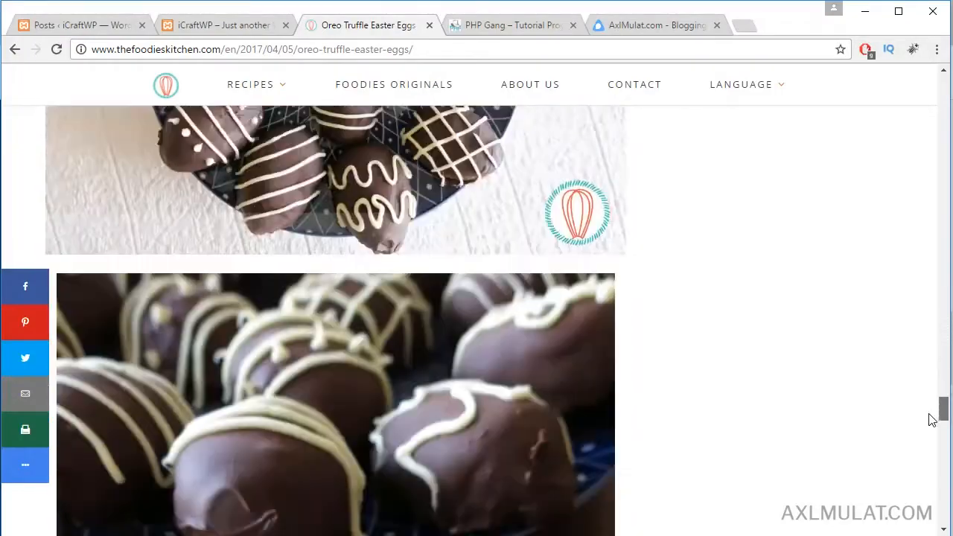
scroll(down, 3)
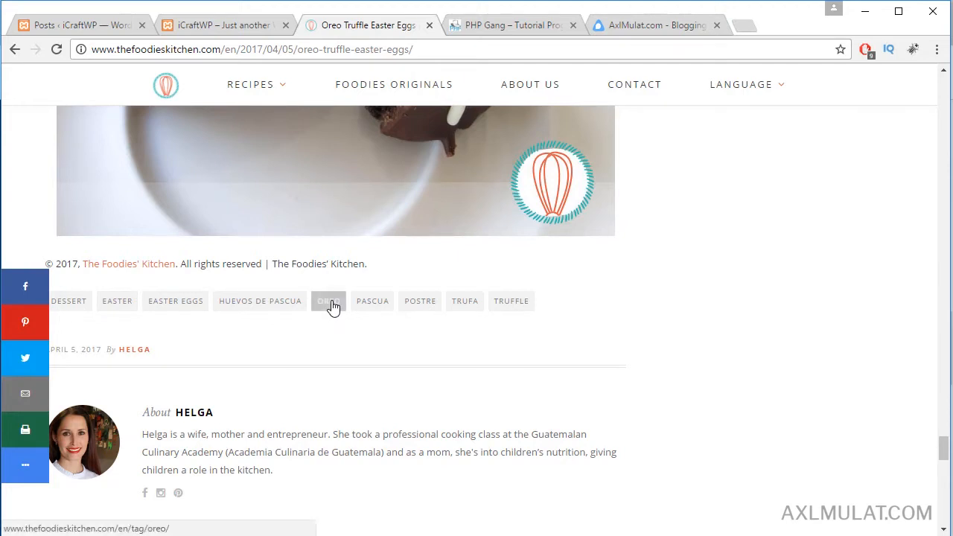
Step: Open the OREO tag archive listing Oreo Truffle Easter Eggs and Sprinkle Cookie Pops
click(329, 300)
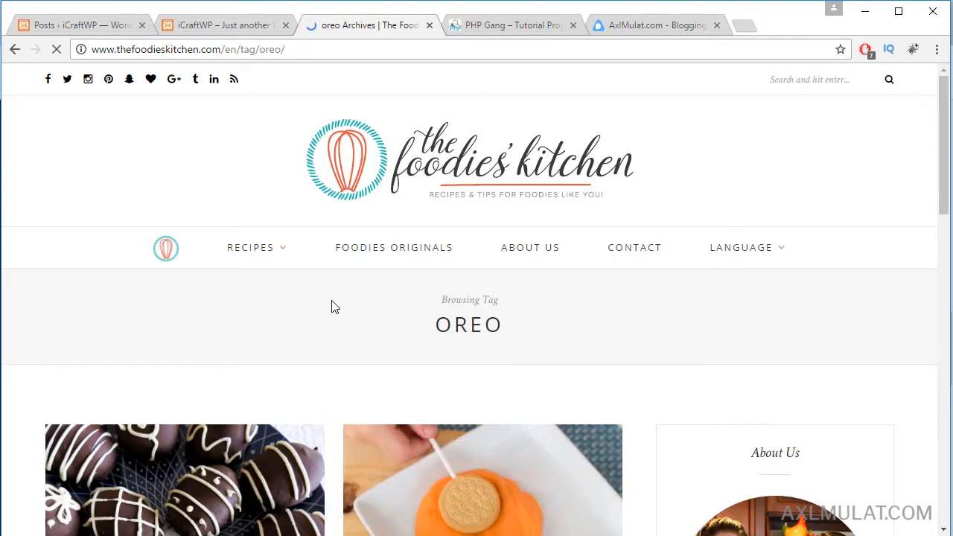
scroll(down, 3)
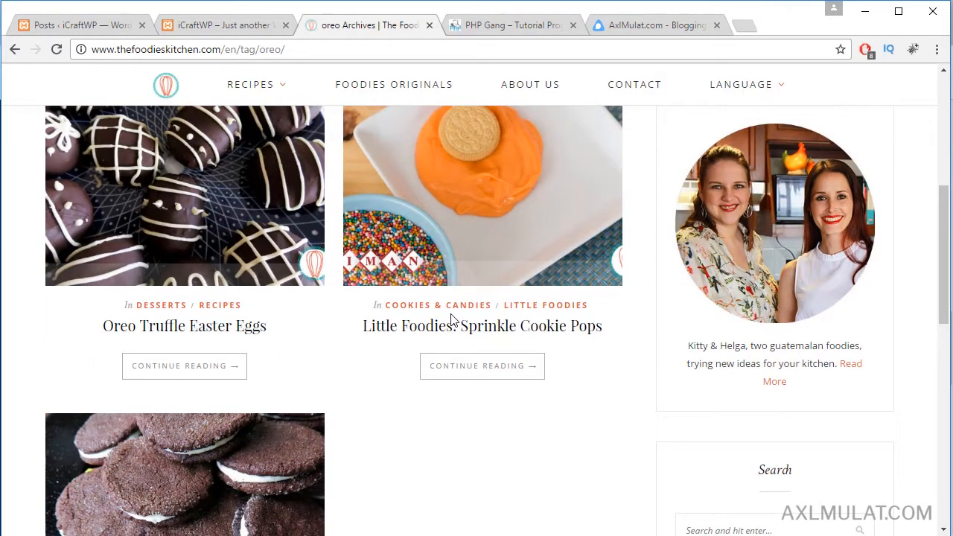
scroll(down, 3)
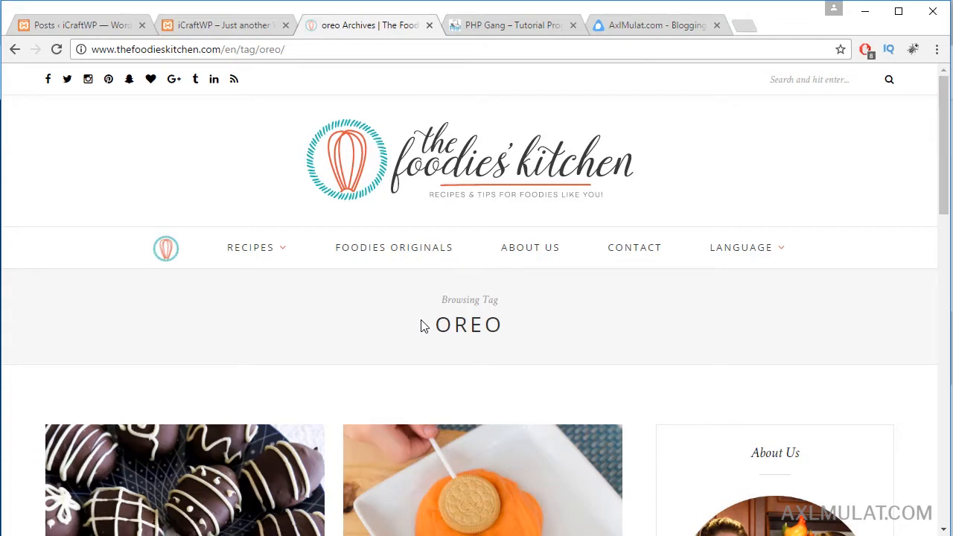
mouse_move(395, 313)
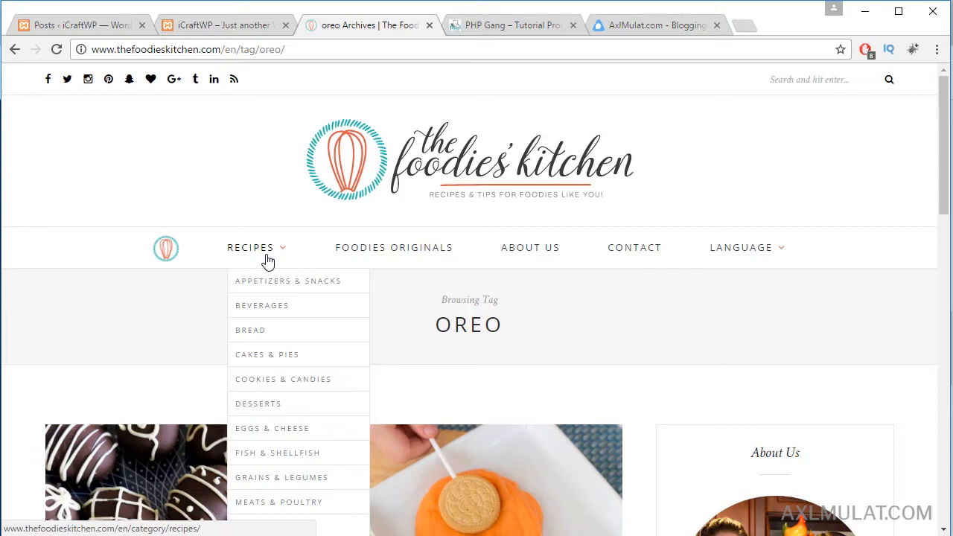
mouse_move(273, 290)
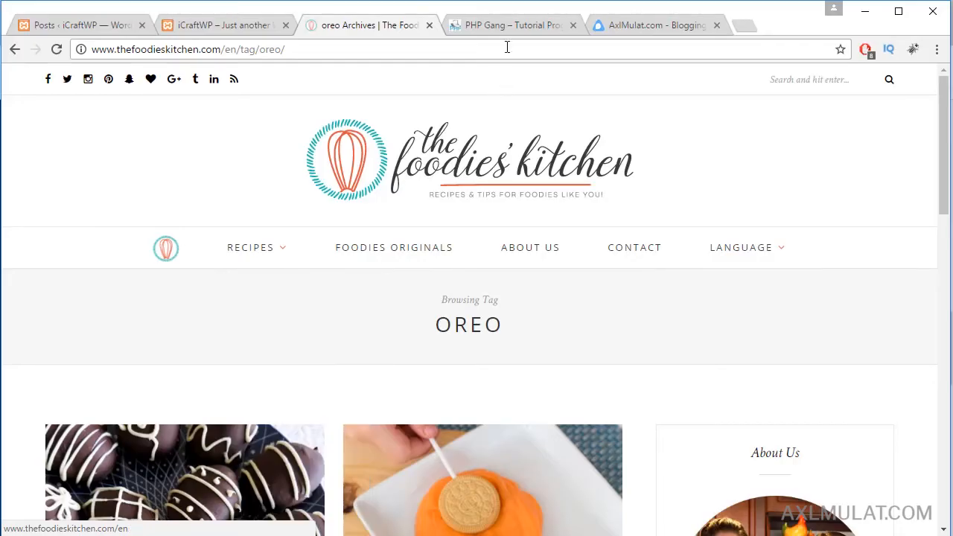
click(510, 25)
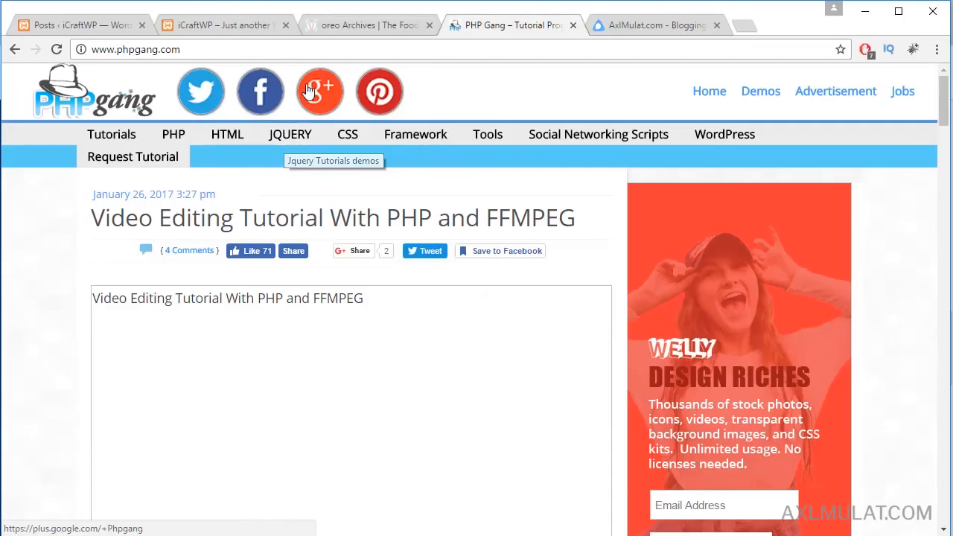
click(364, 24)
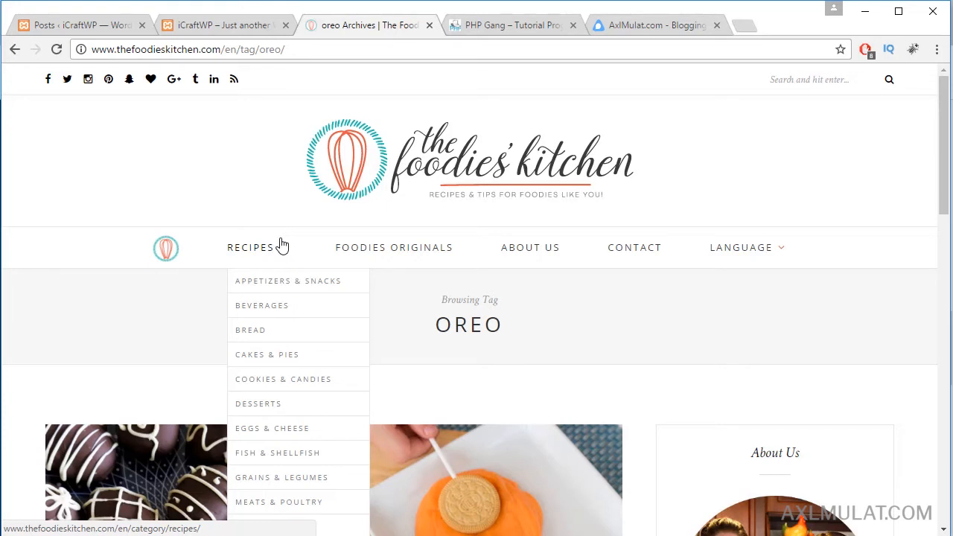
mouse_move(233, 39)
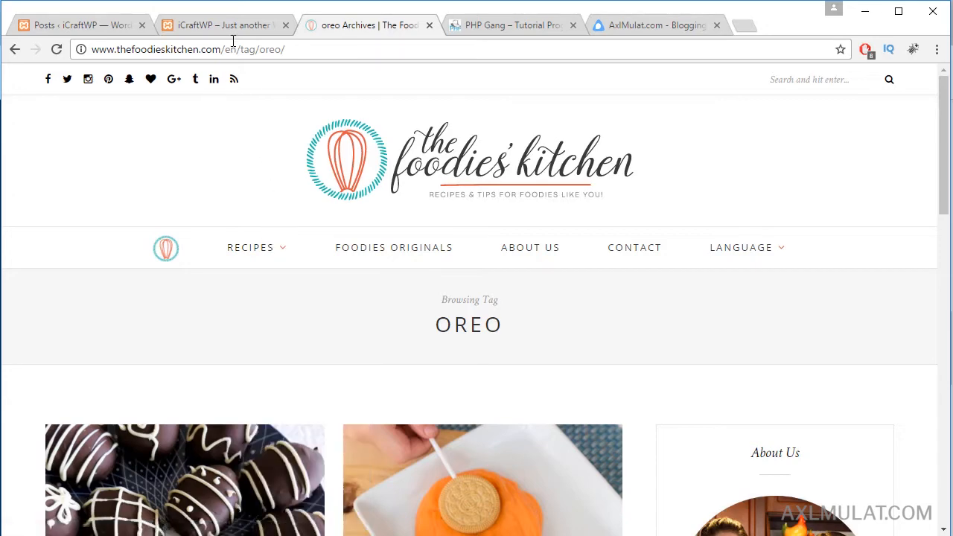
Step: Edit the 'jQuery Regex Test Example You Should Know' post and scroll to its Categories box
click(79, 25)
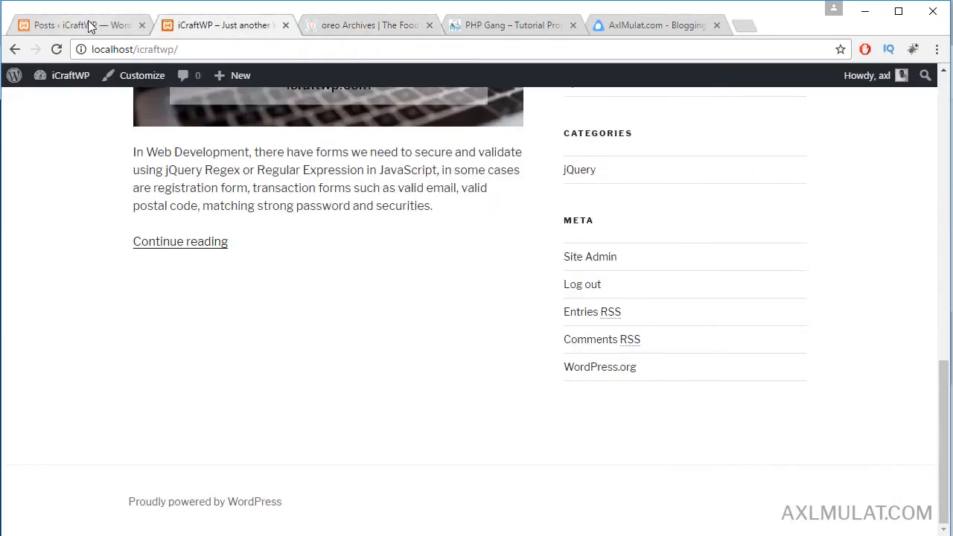
click(74, 24)
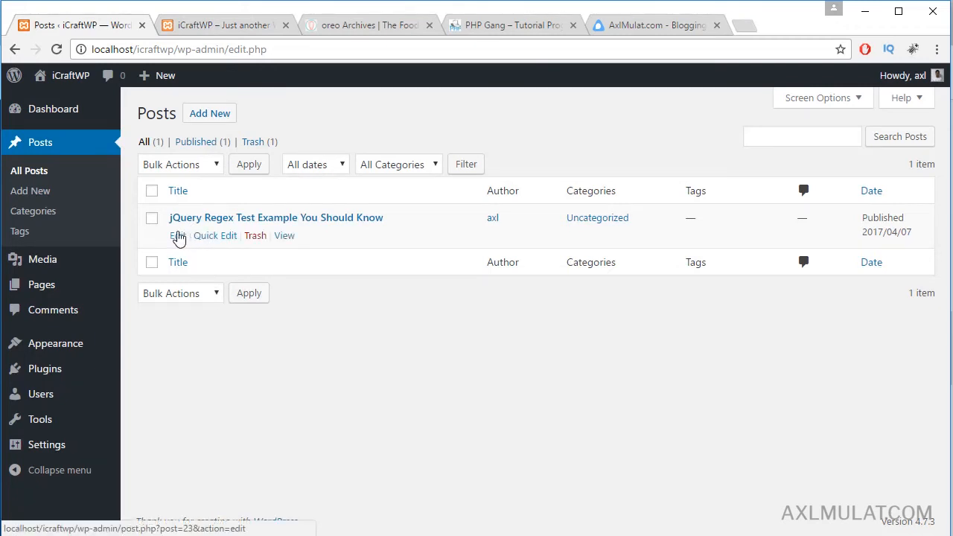
click(176, 235)
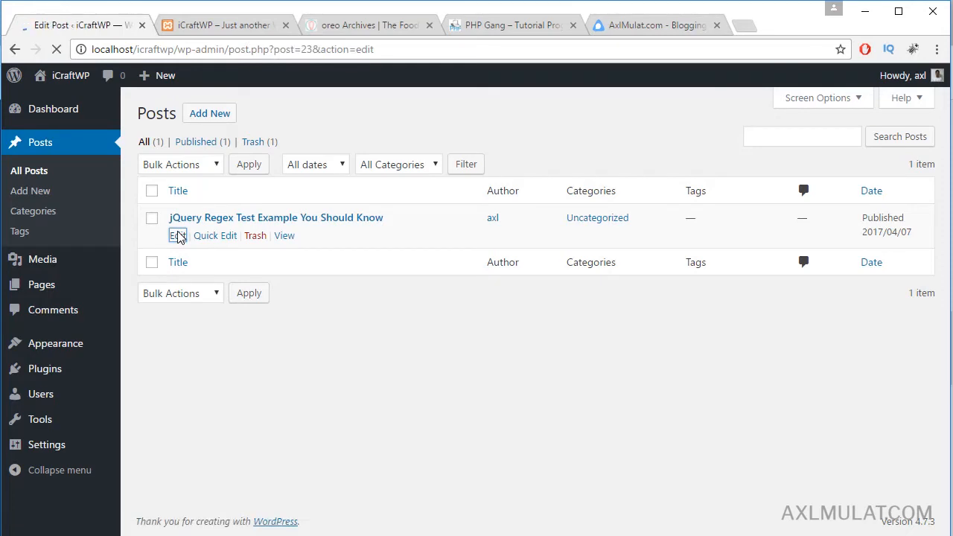
click(178, 235)
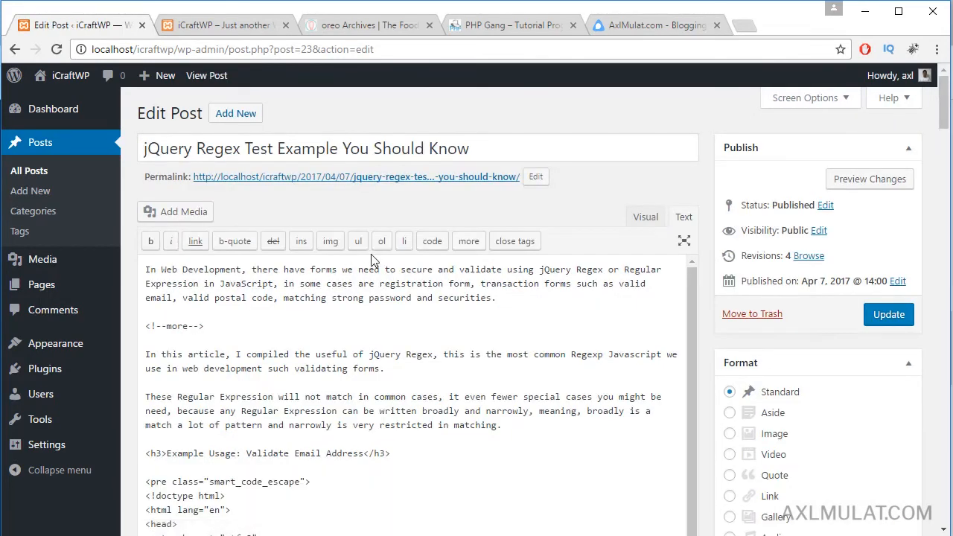
scroll(down, 3)
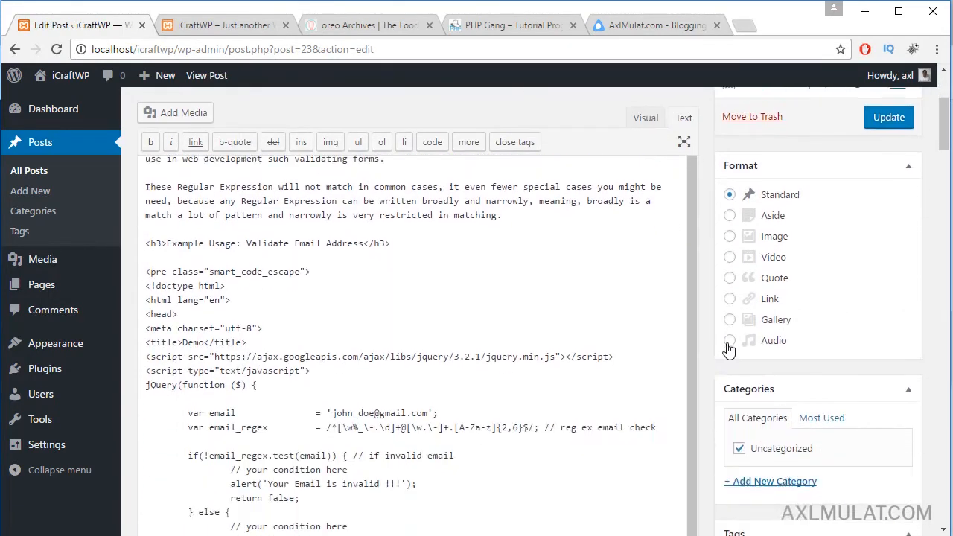
scroll(down, 3)
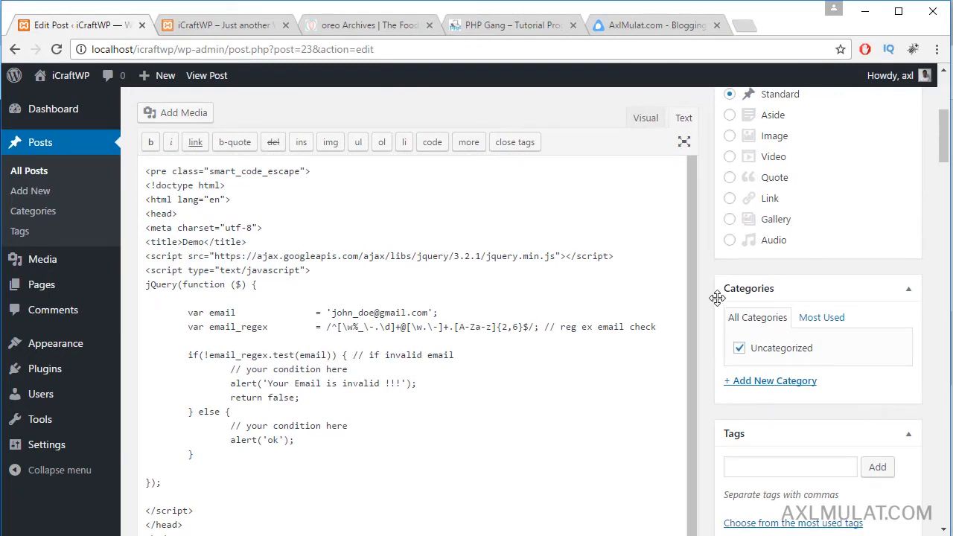
scroll(down, 3)
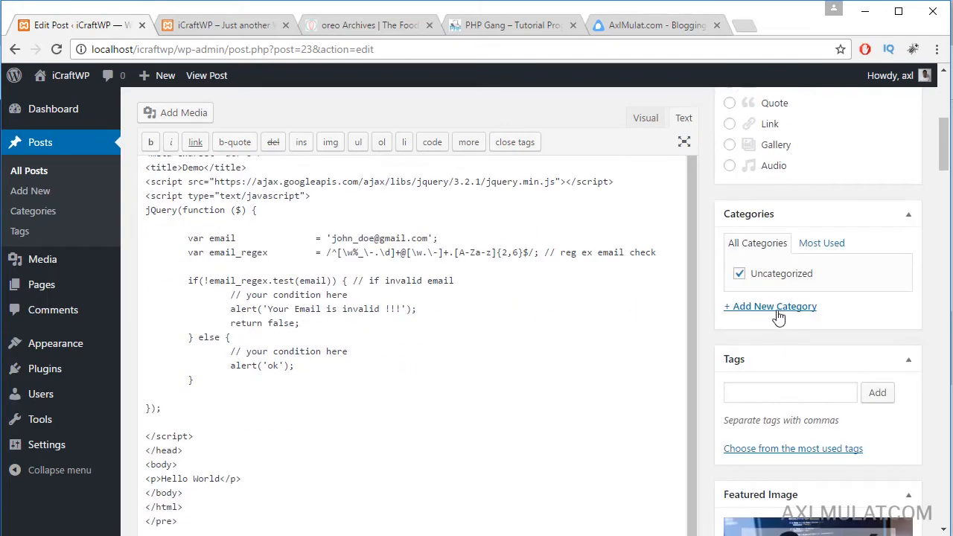
Step: Add a new 'jQuery' category and check it for the post instead of Uncategorized
click(770, 306)
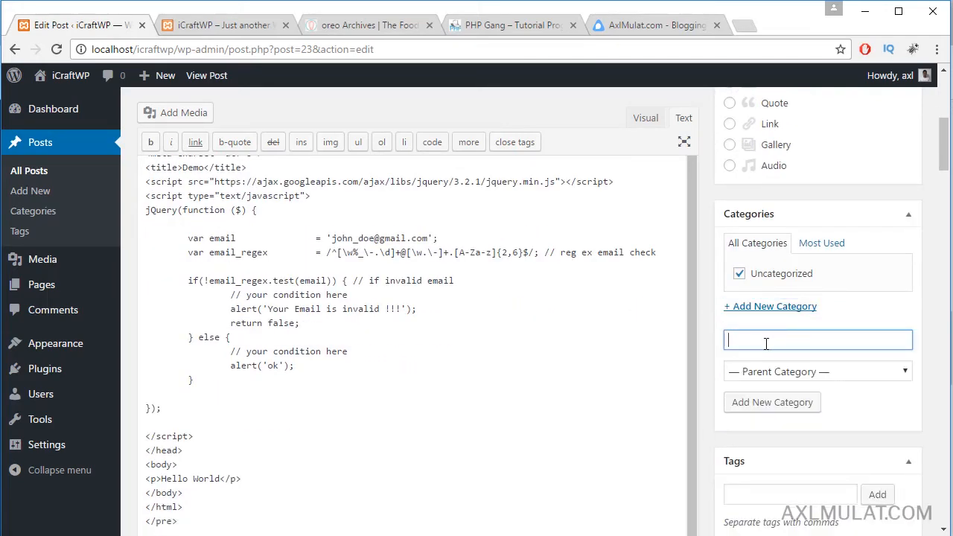
text(jQuery)
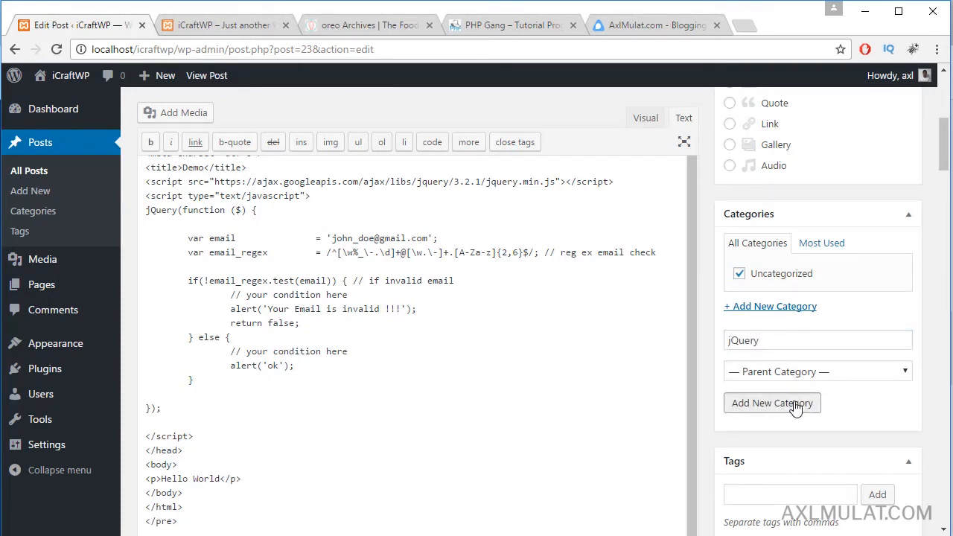
click(771, 403)
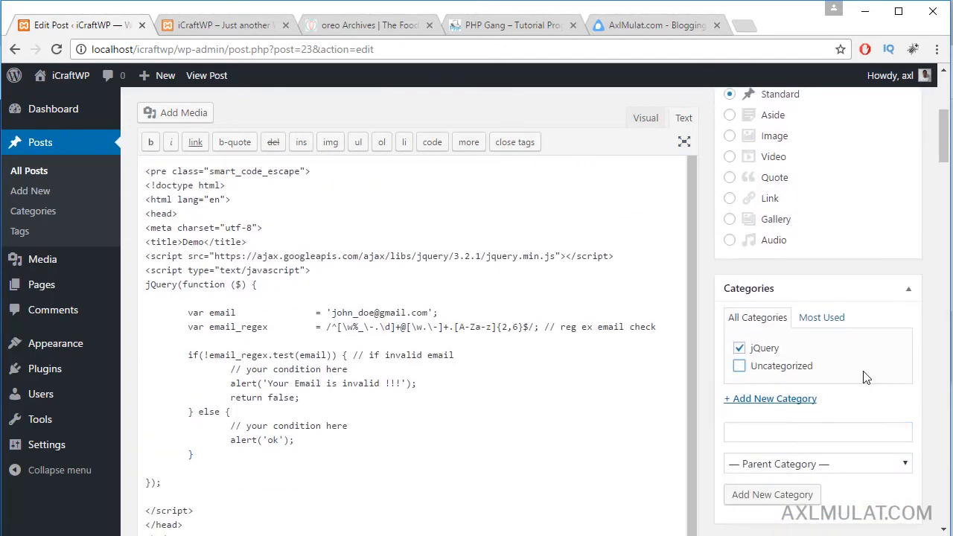
scroll(down, 3)
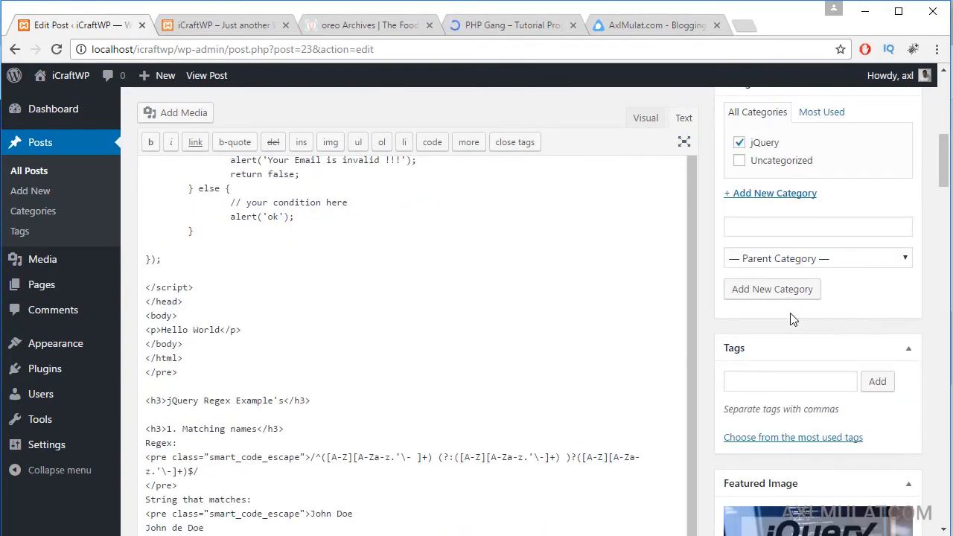
Step: Type comma-separated tags from 'Php regex' to 'Web Security Validation' into the Tags field
click(790, 381)
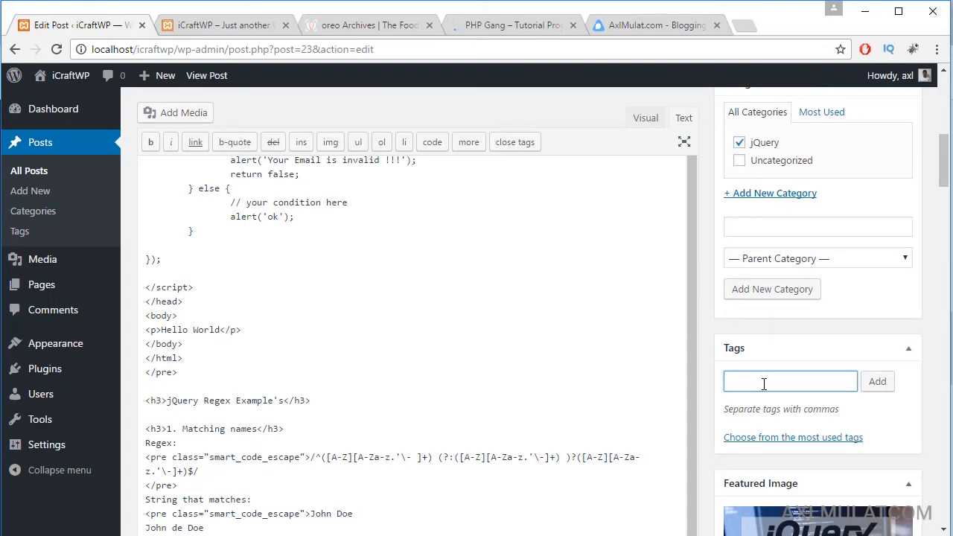
text(Php)
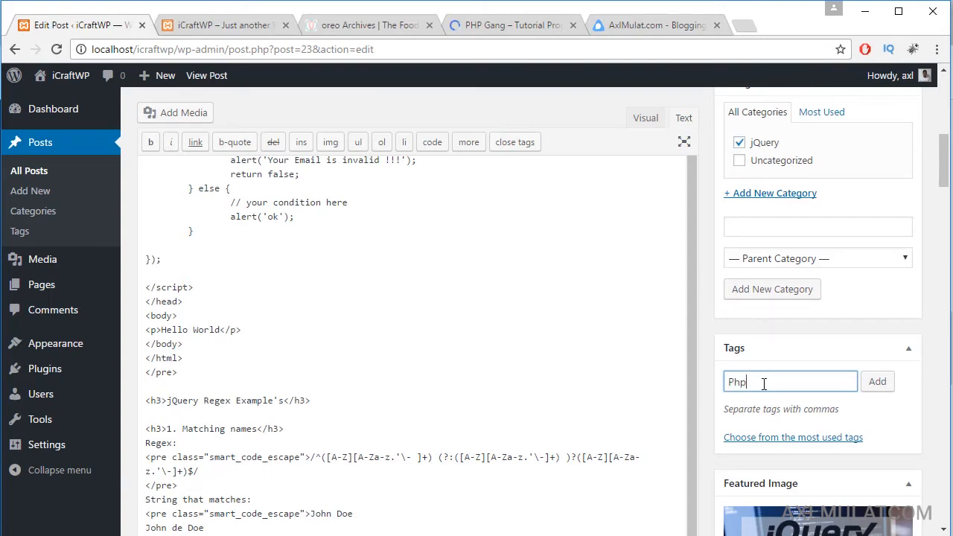
text(re)
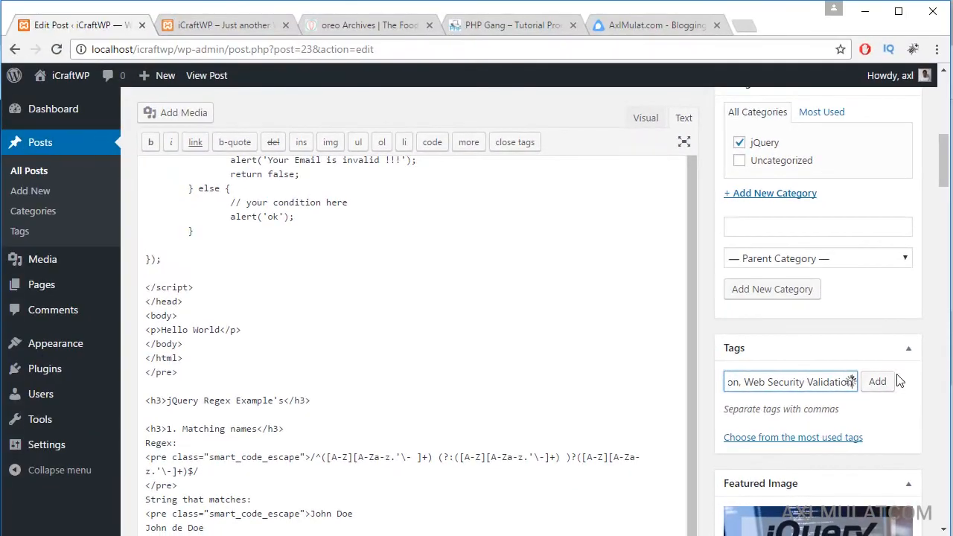
Step: Add the nine typed tags to the post and update it
click(877, 381)
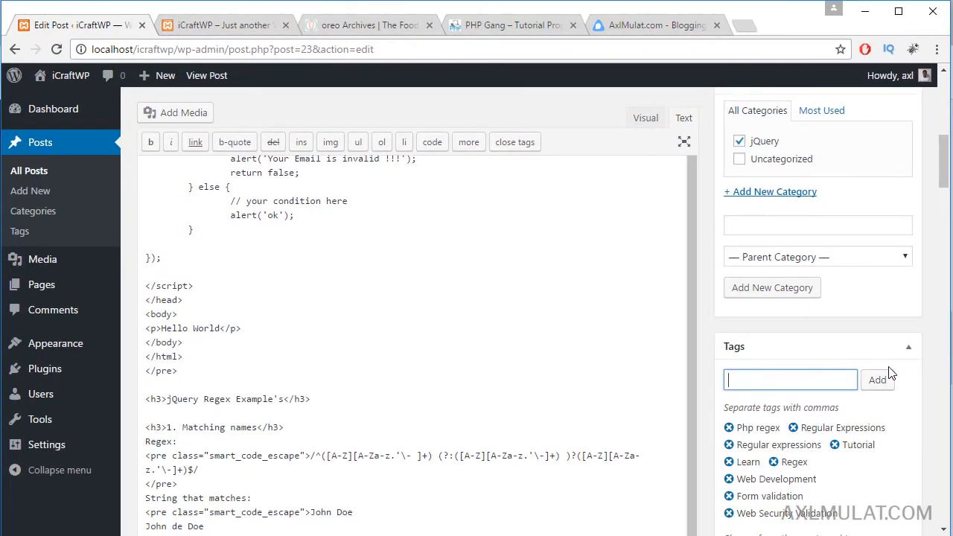
scroll(down, 3)
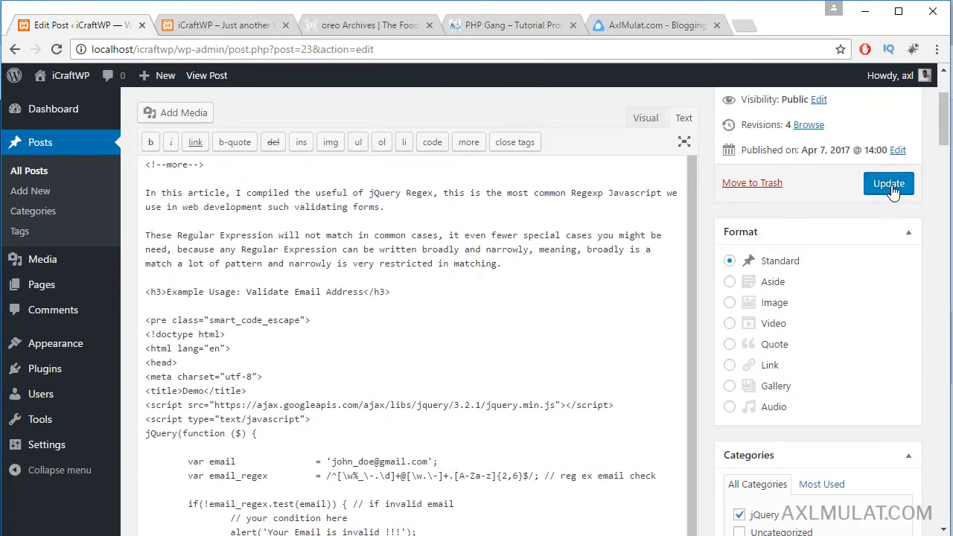
click(888, 183)
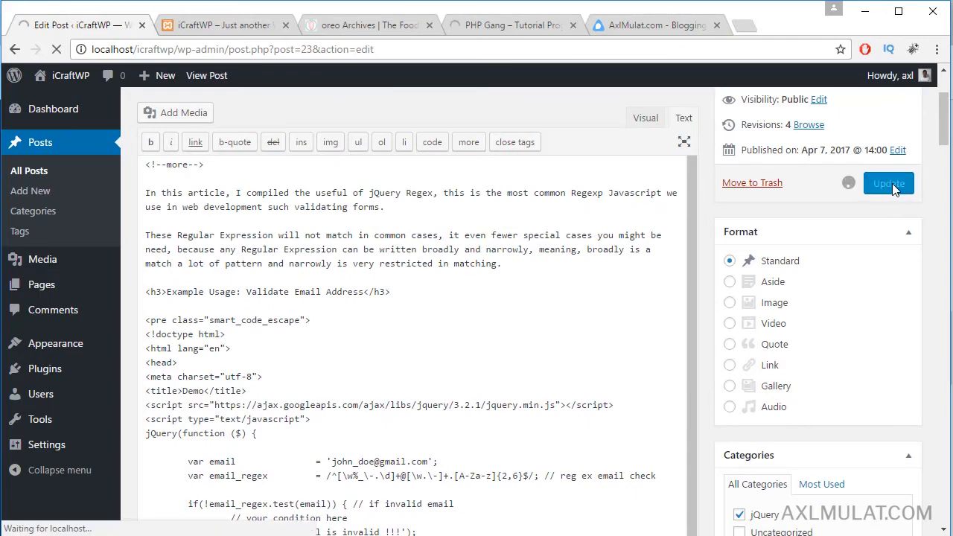
click(887, 183)
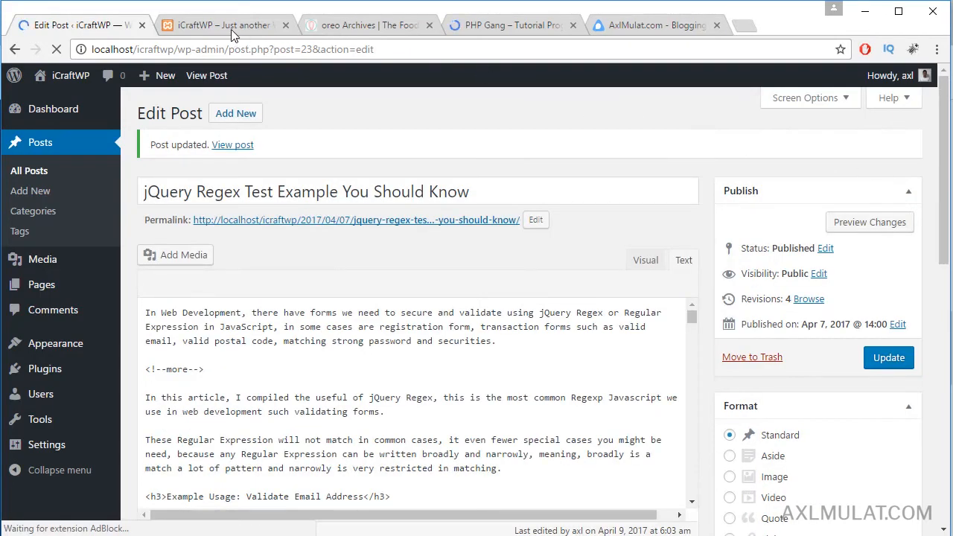
Step: On the live site, open the jQuery category, then the jQuery Regex post's tag list
click(219, 25)
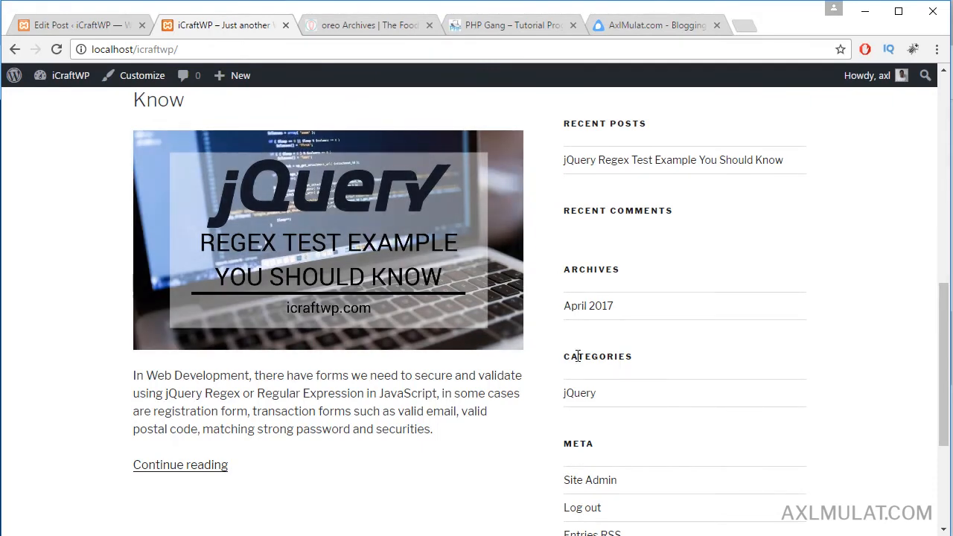
mouse_move(398, 306)
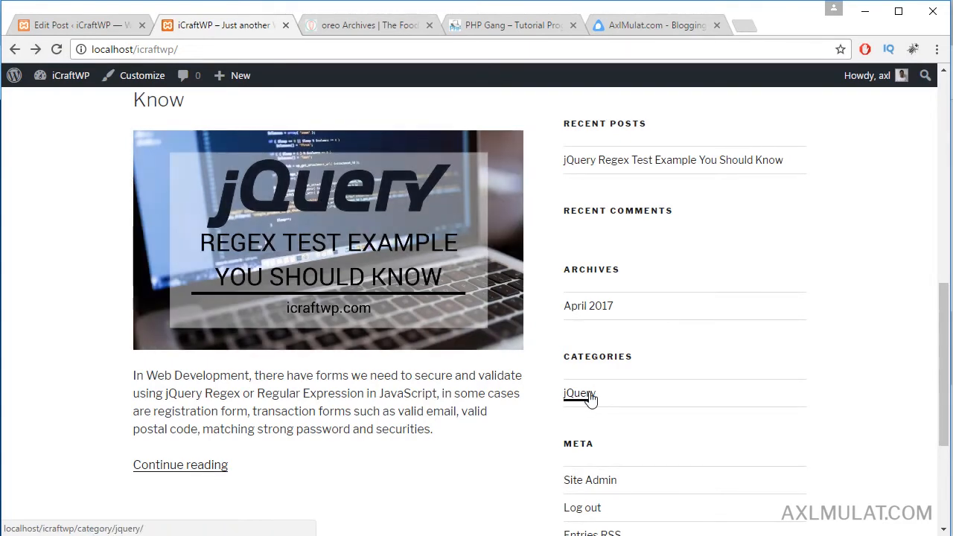
click(579, 393)
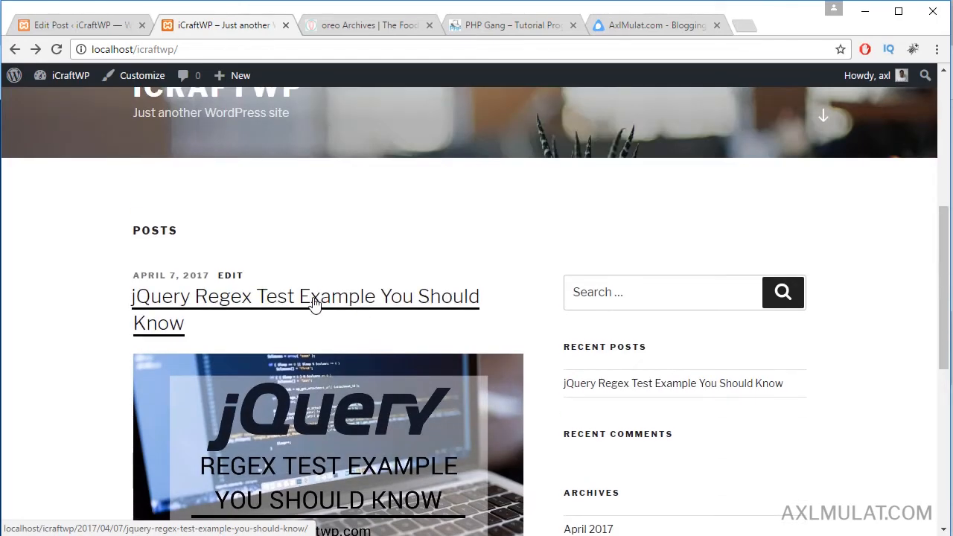
click(304, 296)
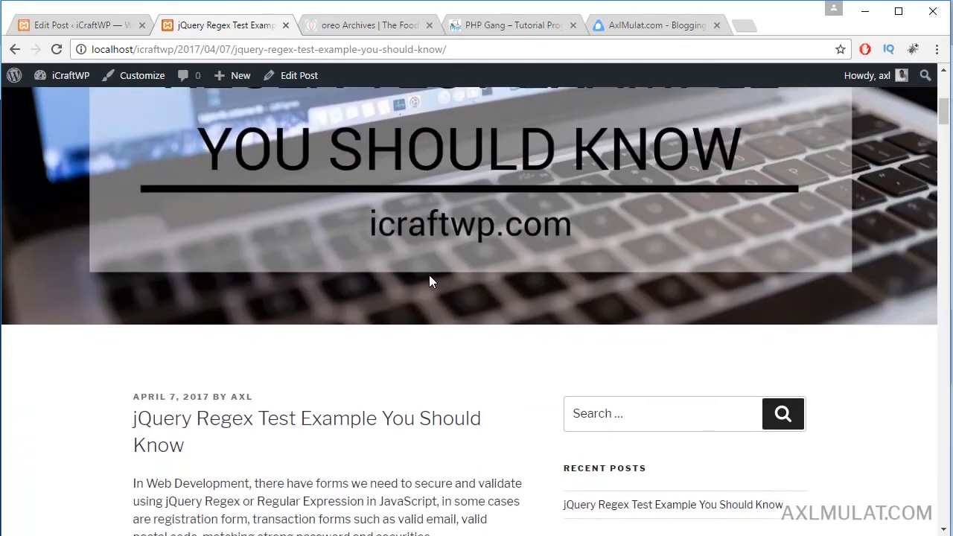
scroll(down, 3)
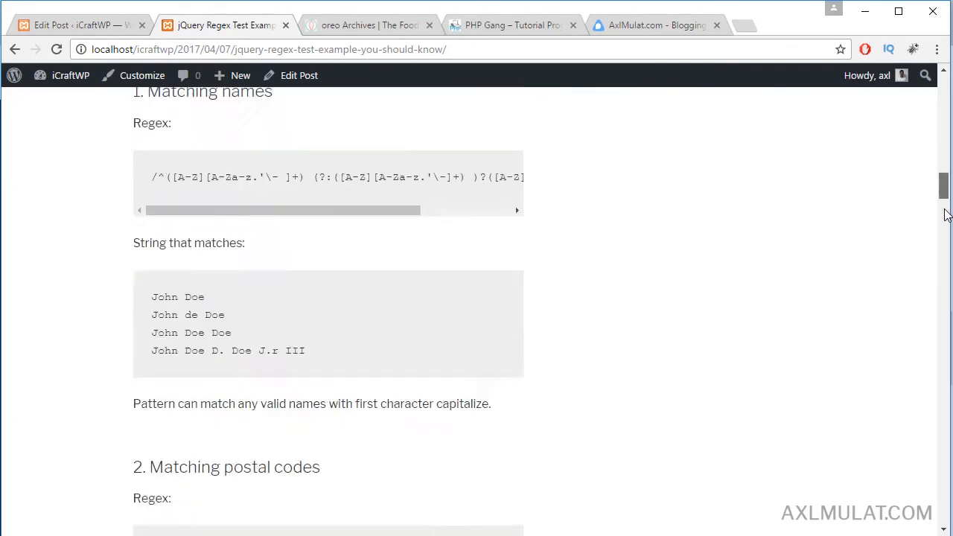
scroll(down, 3)
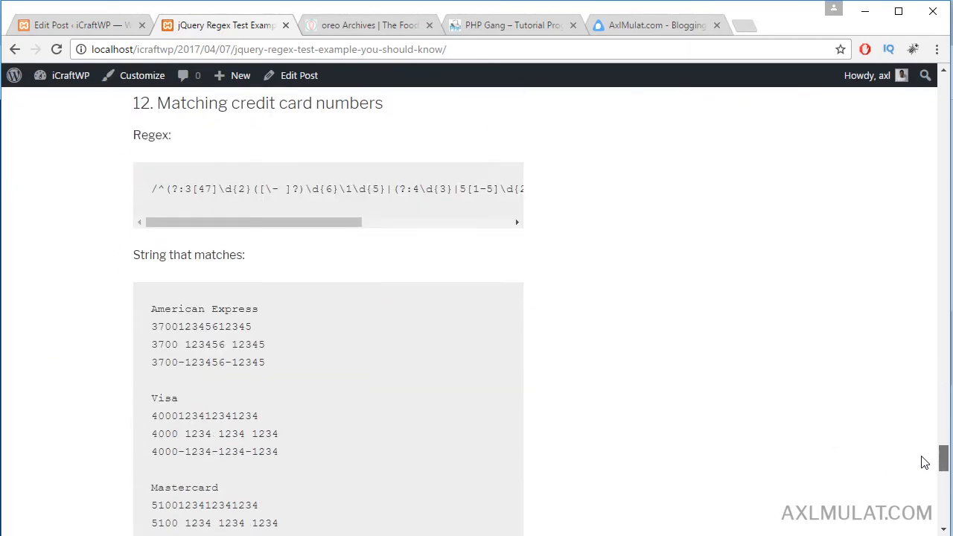
scroll(down, 3)
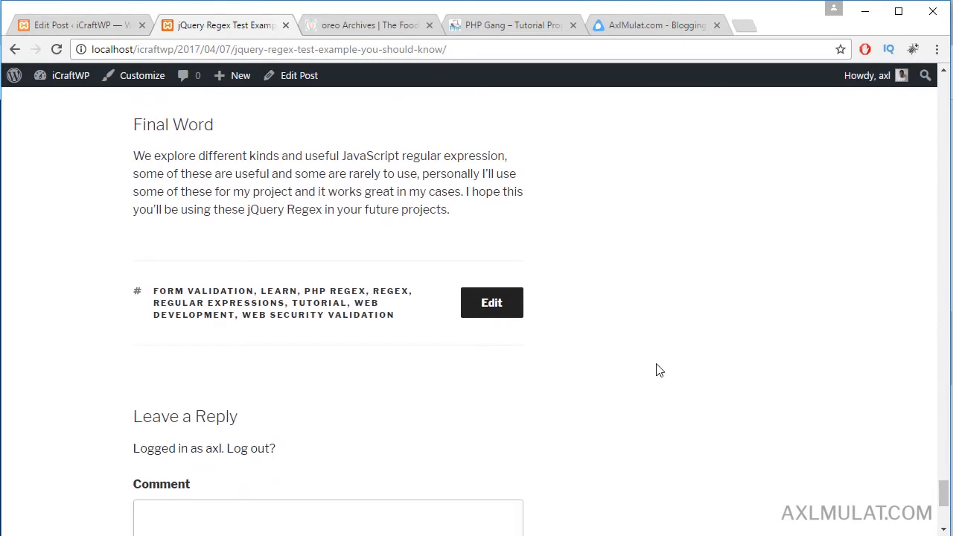
mouse_move(319, 303)
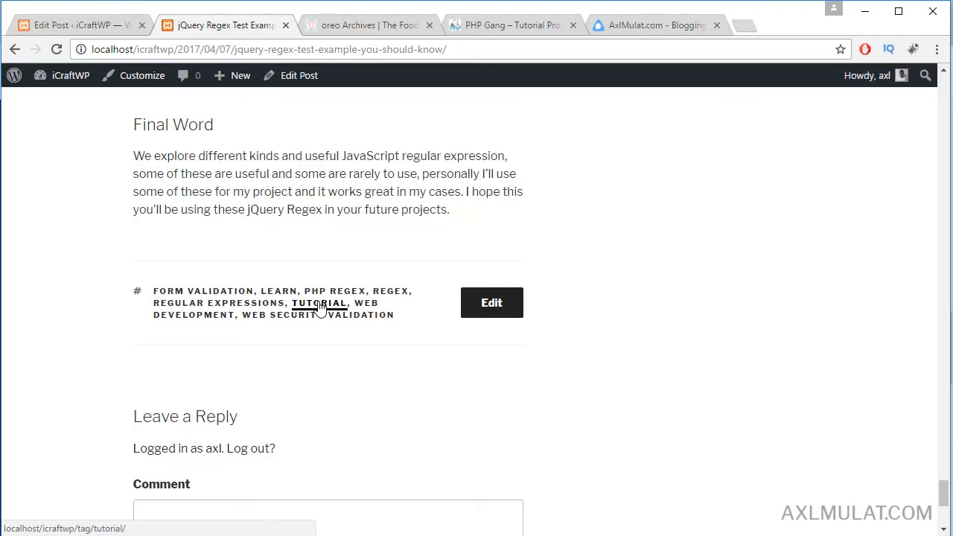
mouse_move(129, 89)
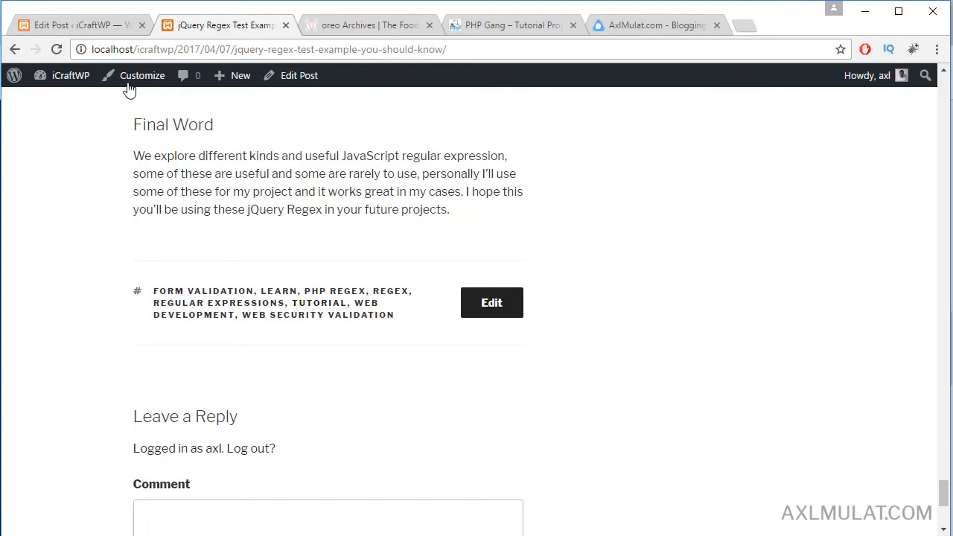
Step: Add a new 'Recipe' category to the post and uncheck jQuery
click(299, 76)
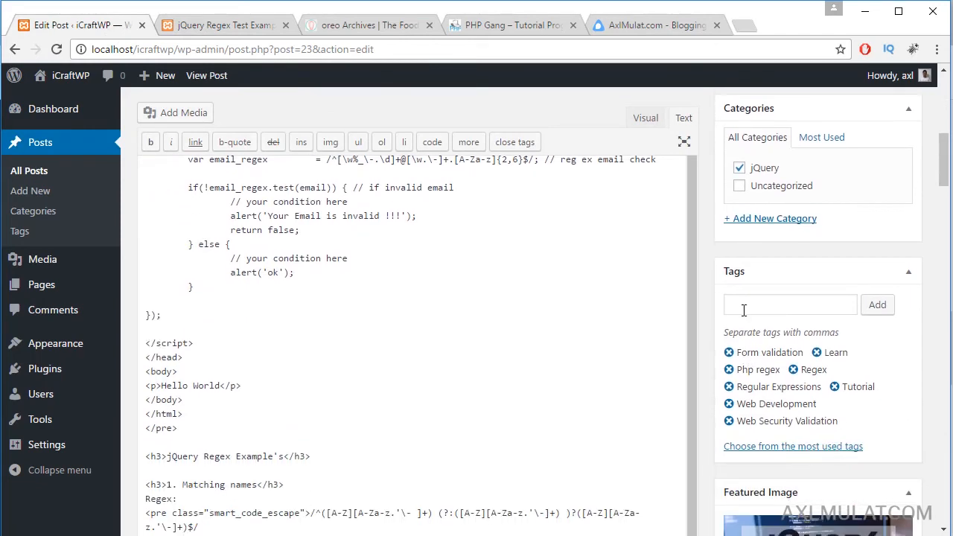
click(770, 218)
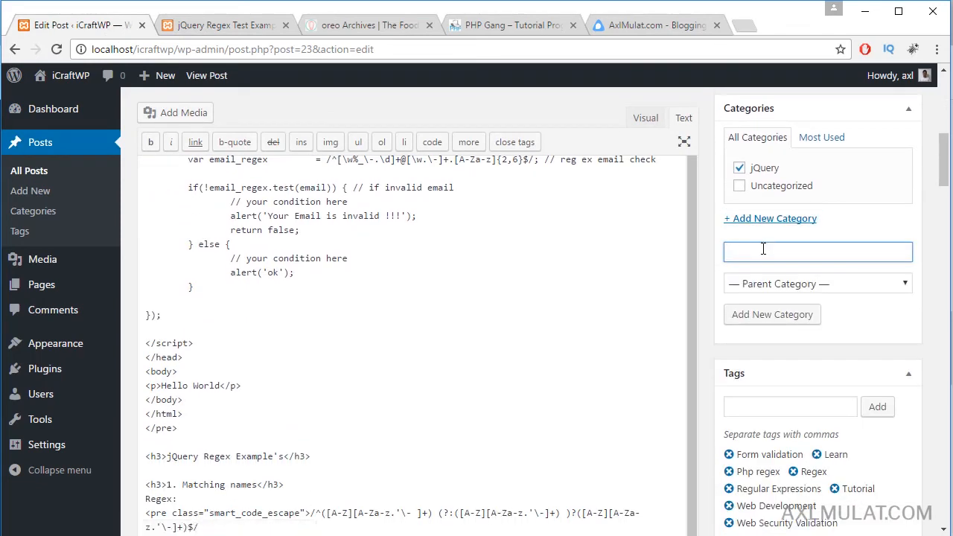
text(Recipe)
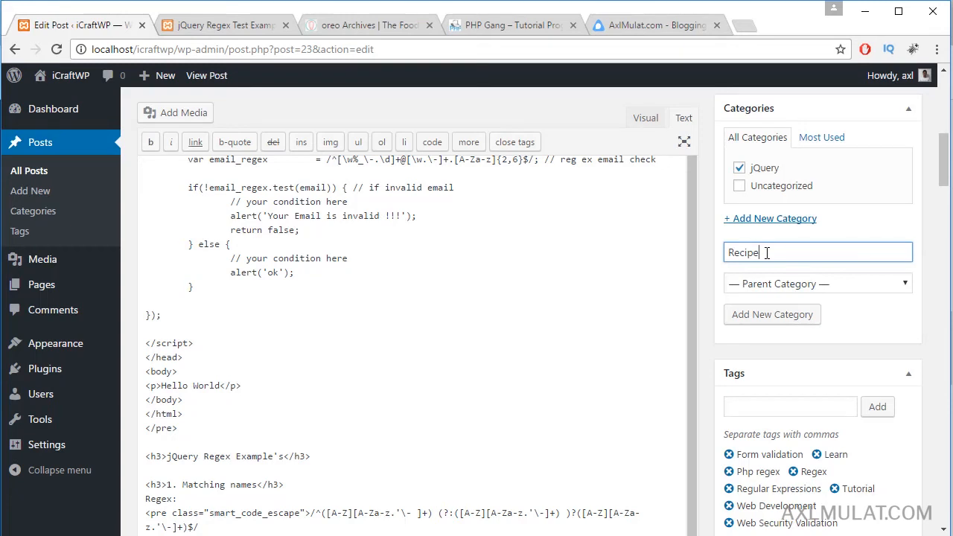
mouse_move(770, 314)
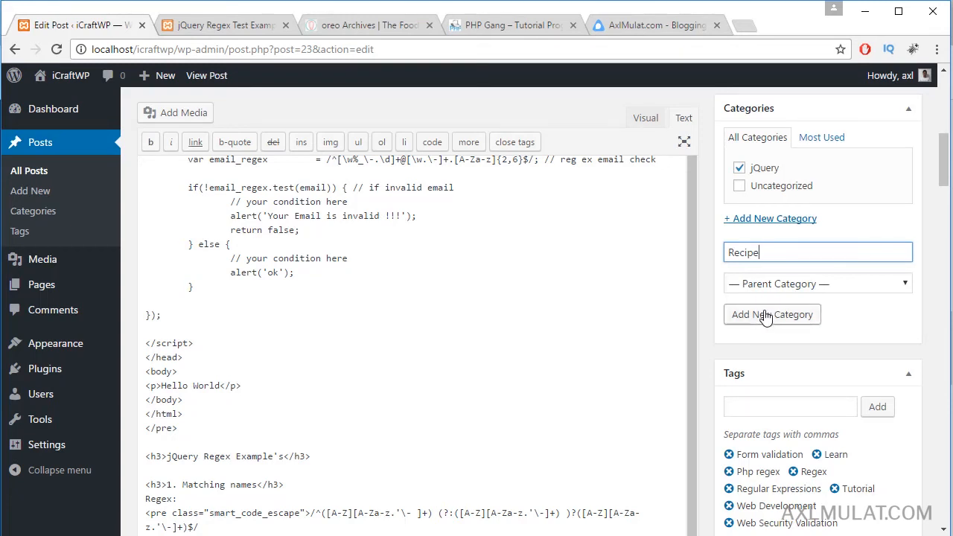
click(771, 314)
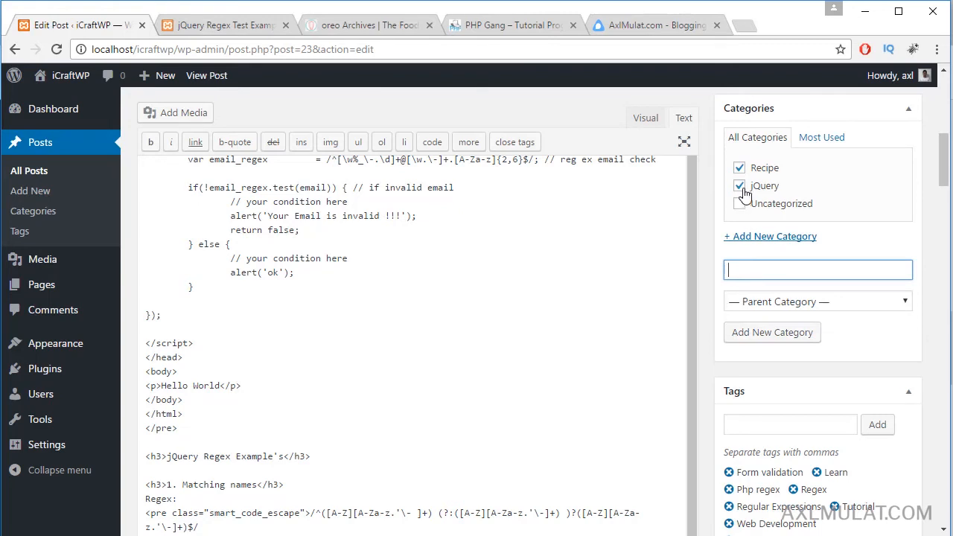
click(739, 186)
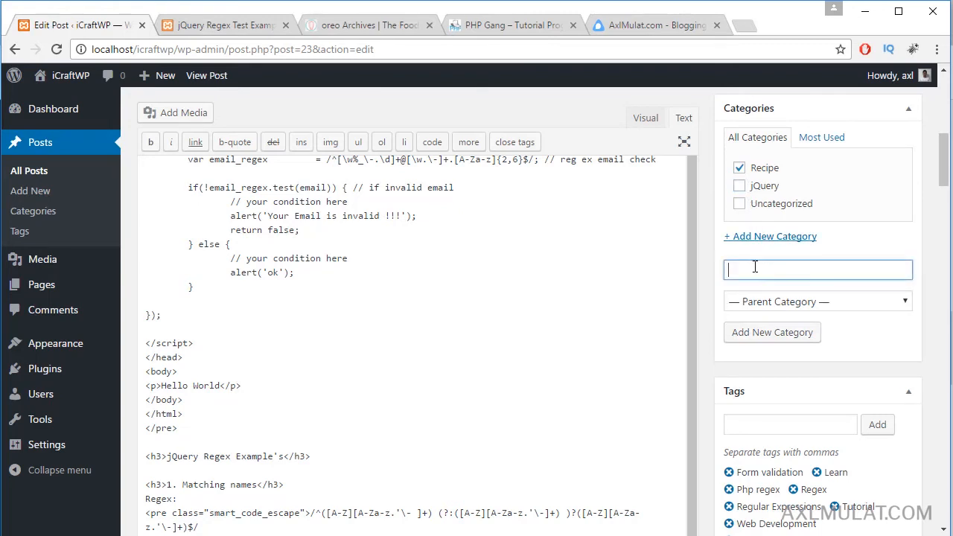
Step: Add a 'Bread' category with Recipe as its parent
text(B)
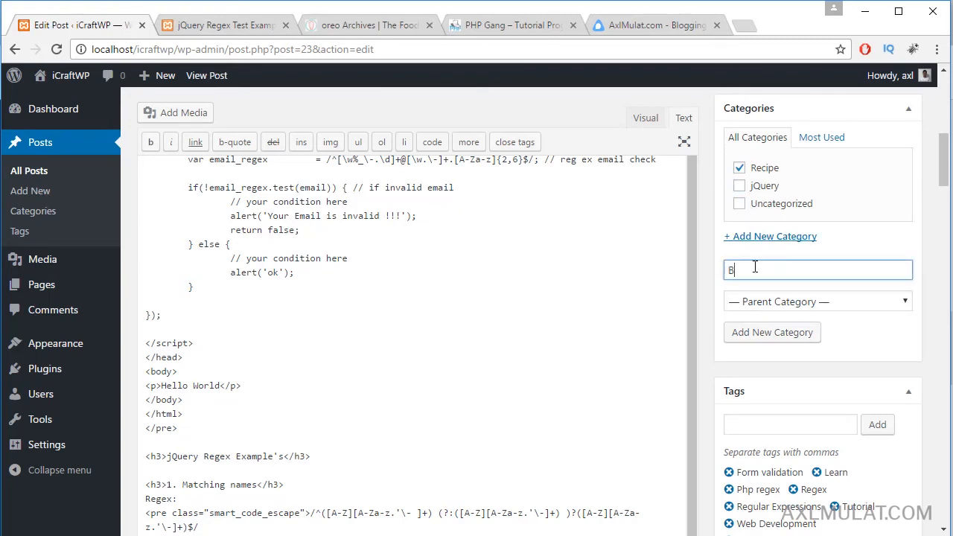
text(read)
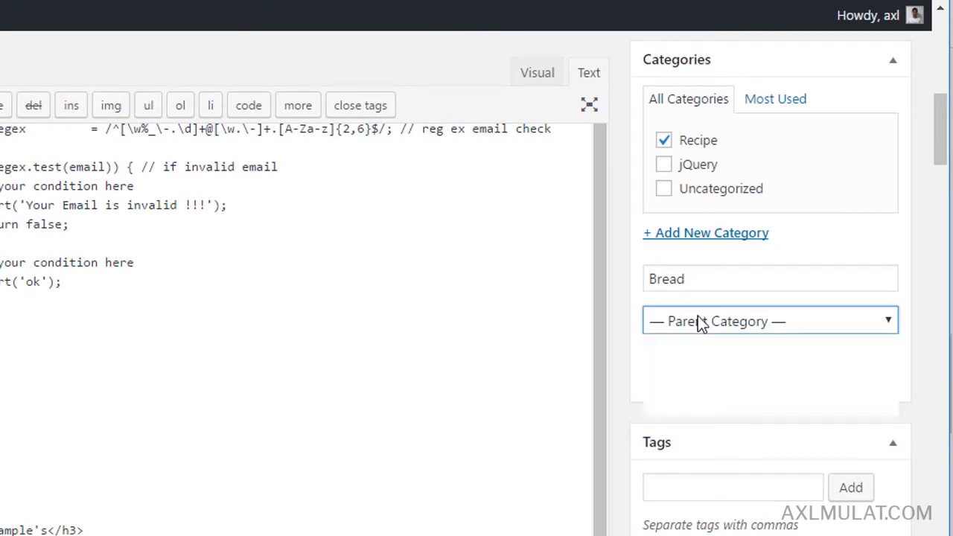
click(769, 320)
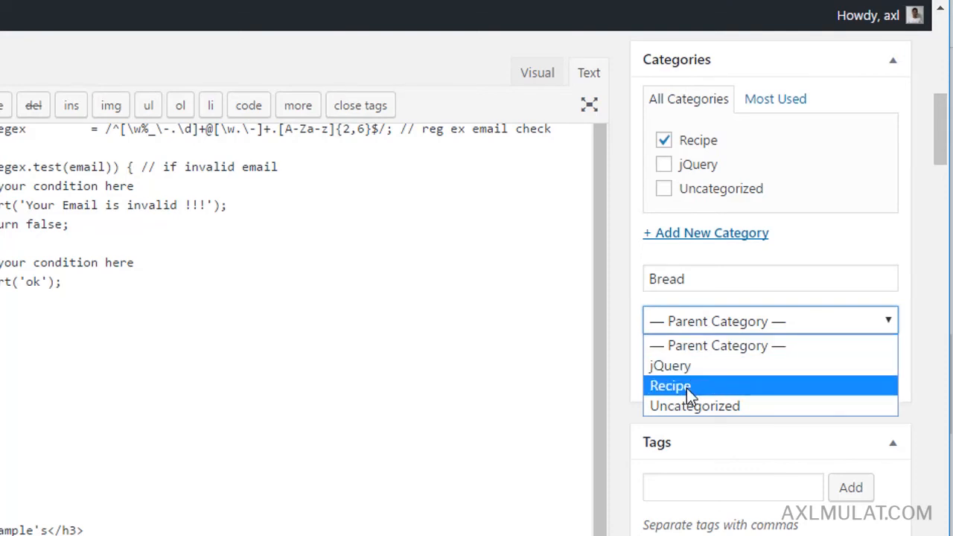
click(669, 385)
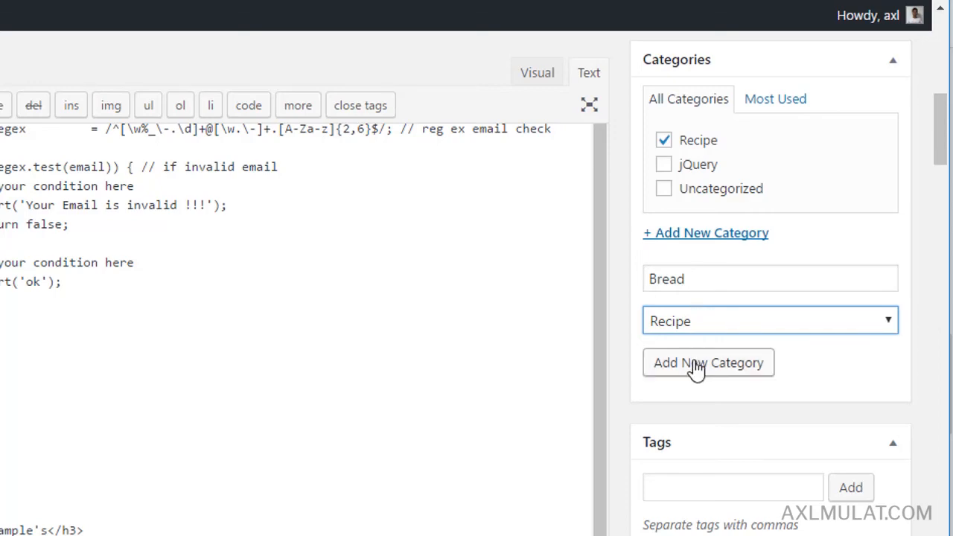
click(708, 362)
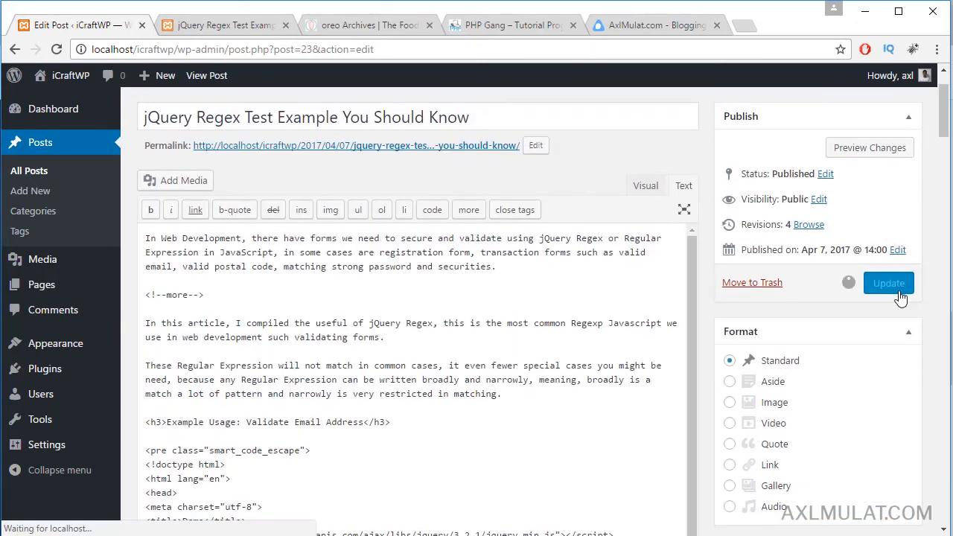
Step: Update the post, then open the jQuery category's edit form in Categories
click(888, 283)
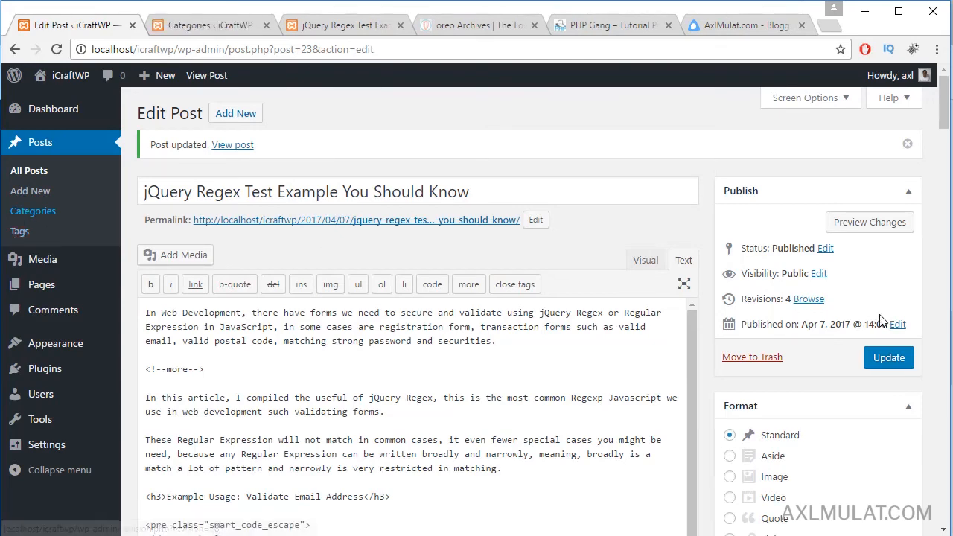
scroll(down, 3)
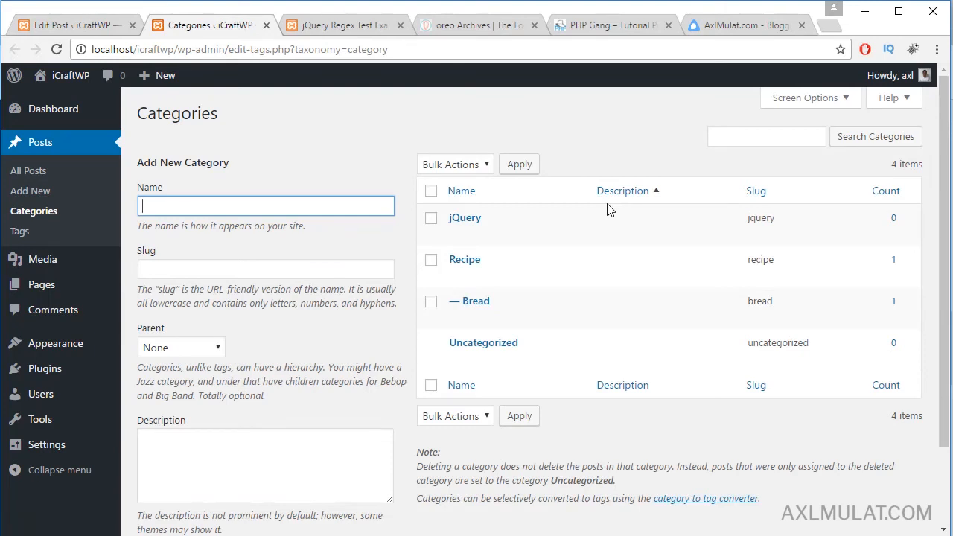
mouse_move(474, 301)
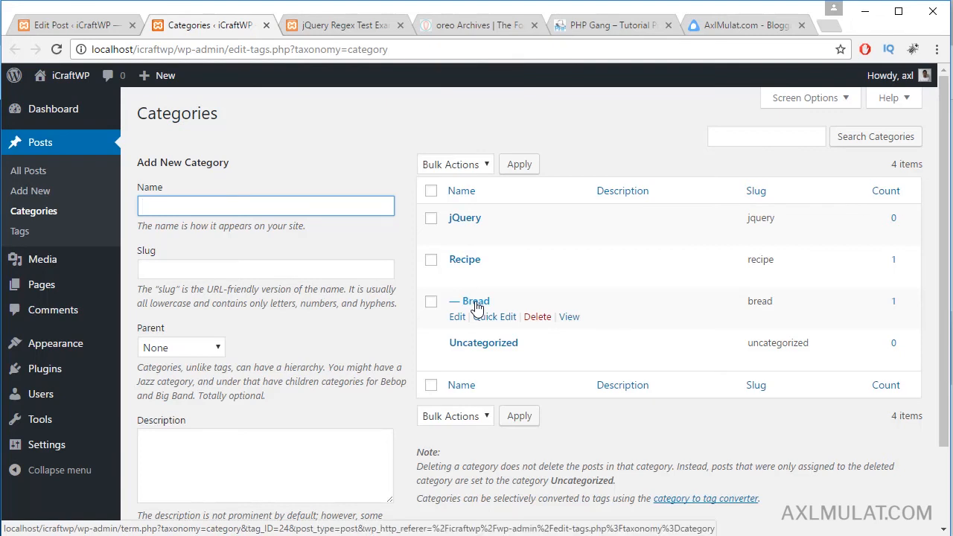
mouse_move(464, 217)
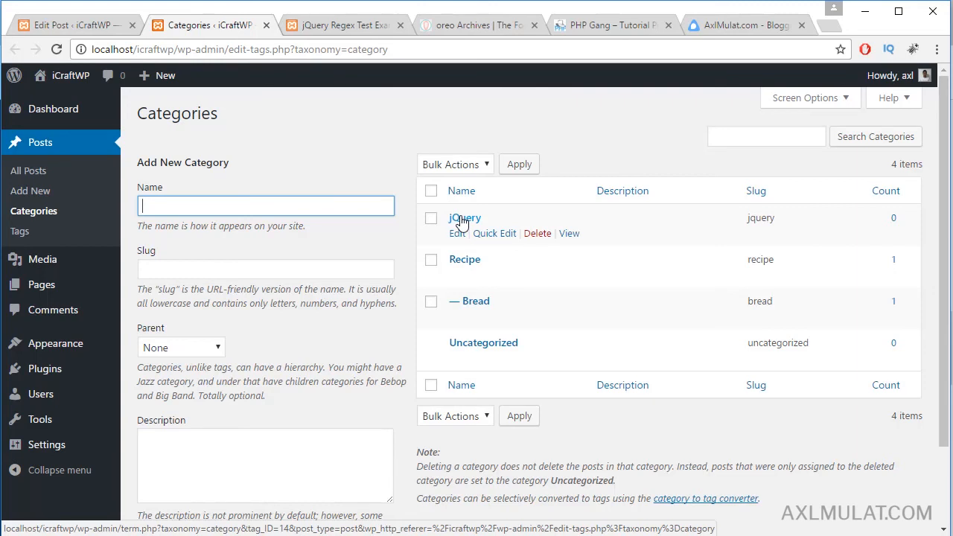
mouse_move(456, 238)
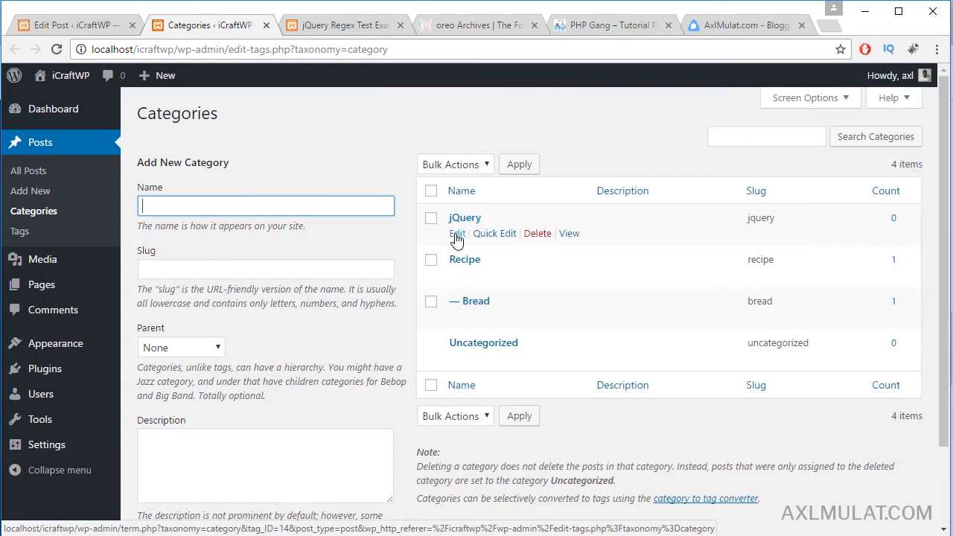
click(457, 233)
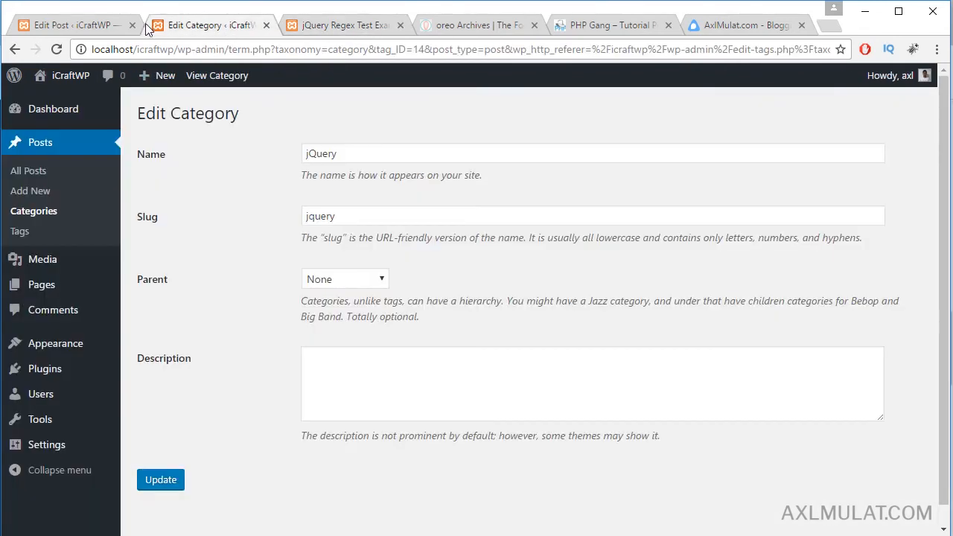
Step: Open the Posts > Tags list in a new tab and scroll through its eight tags
right_click(19, 232)
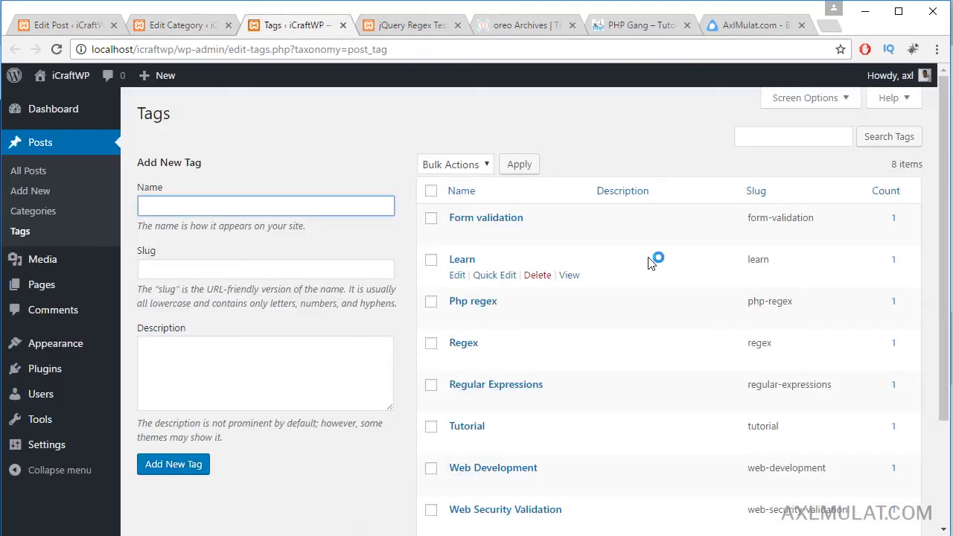
click(265, 205)
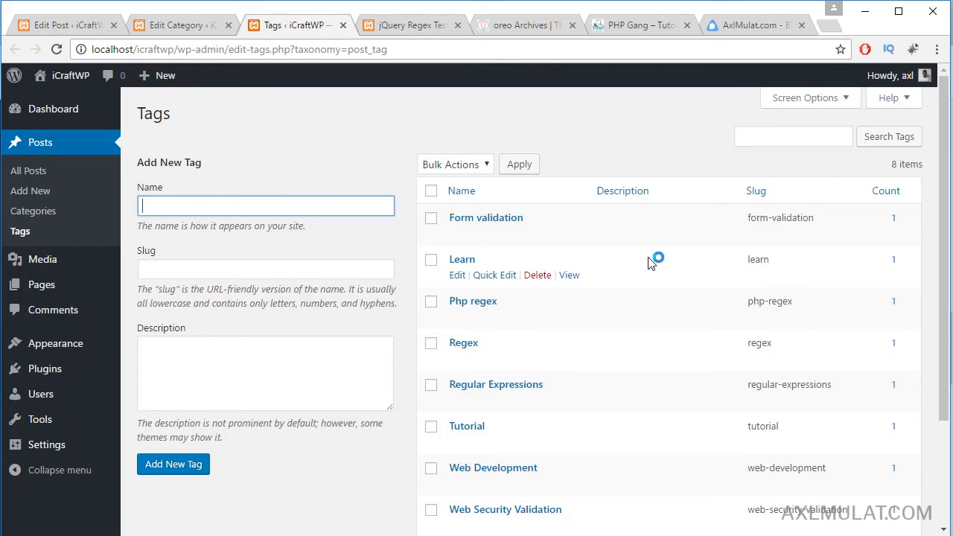
scroll(down, 3)
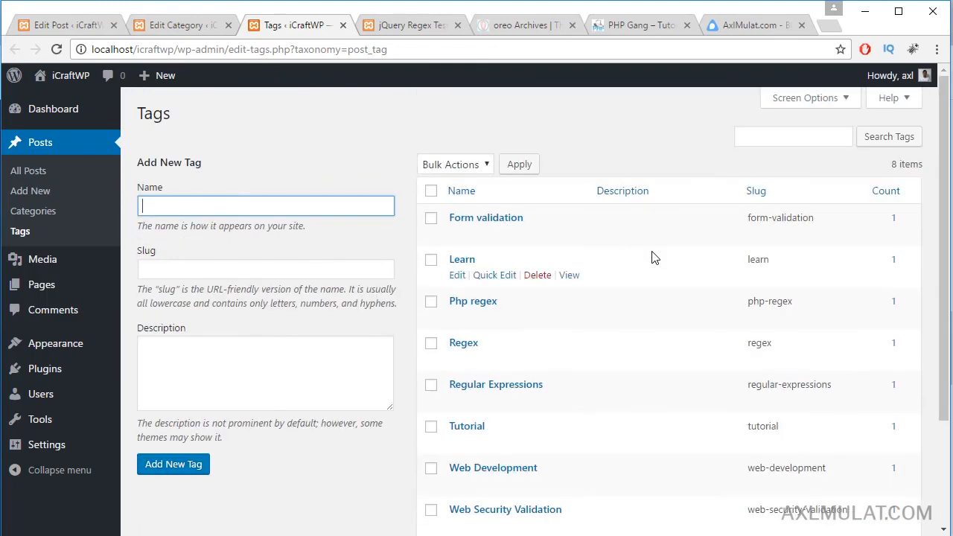
mouse_move(897, 225)
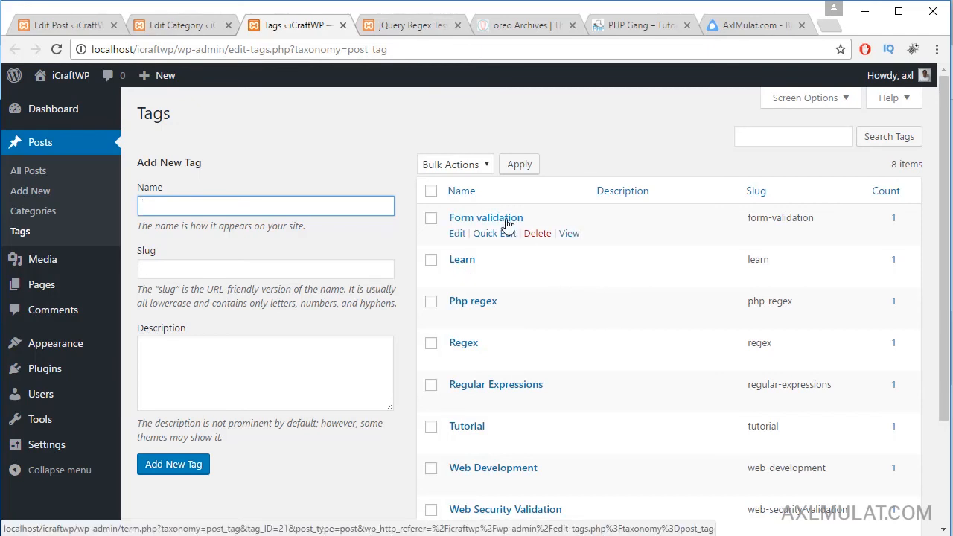
Step: Reload the live post and confirm Bread and Recipe appear as categories and in the sidebar
click(409, 24)
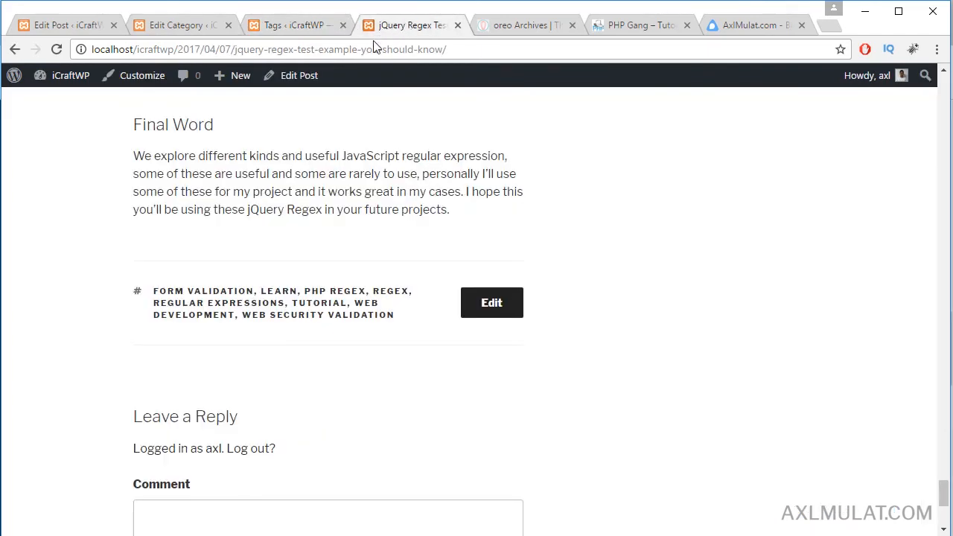
click(56, 49)
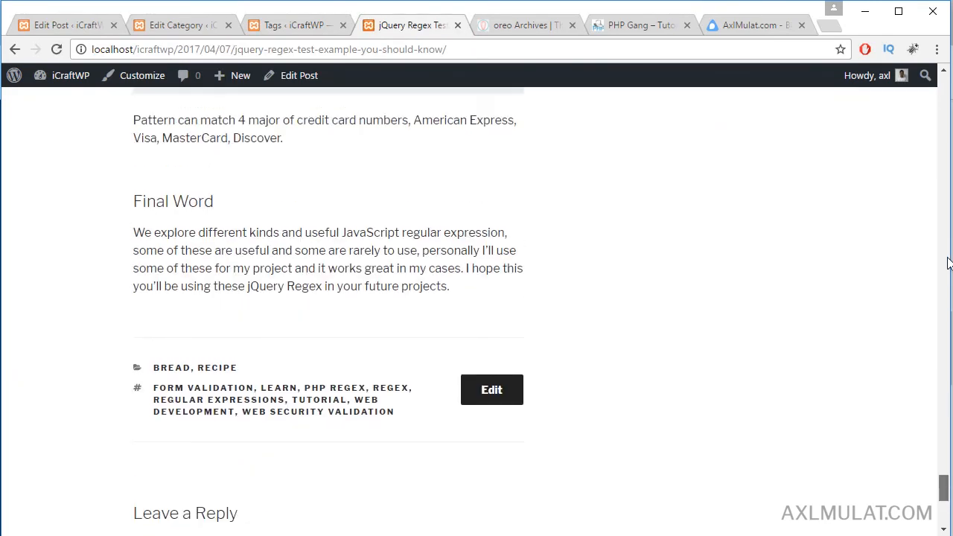
scroll(up, 3)
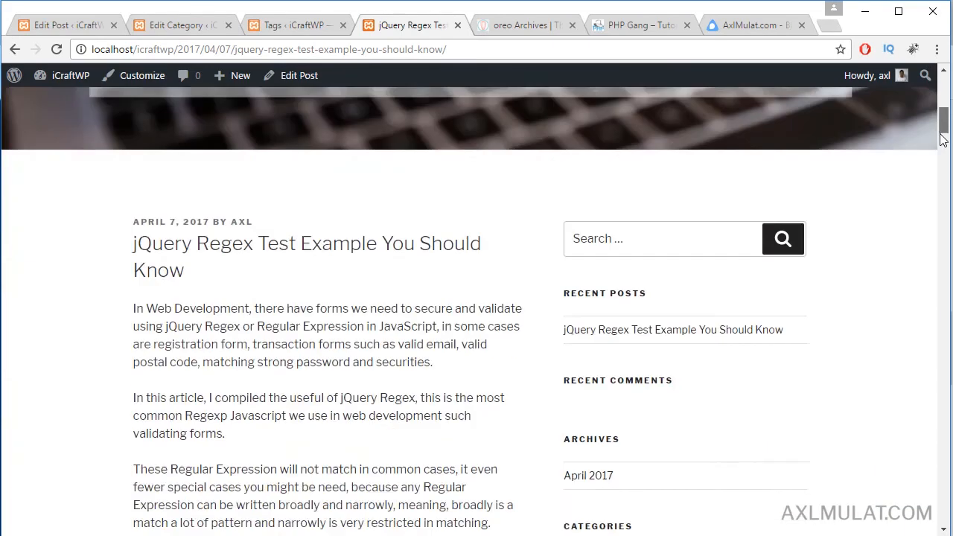
scroll(down, 3)
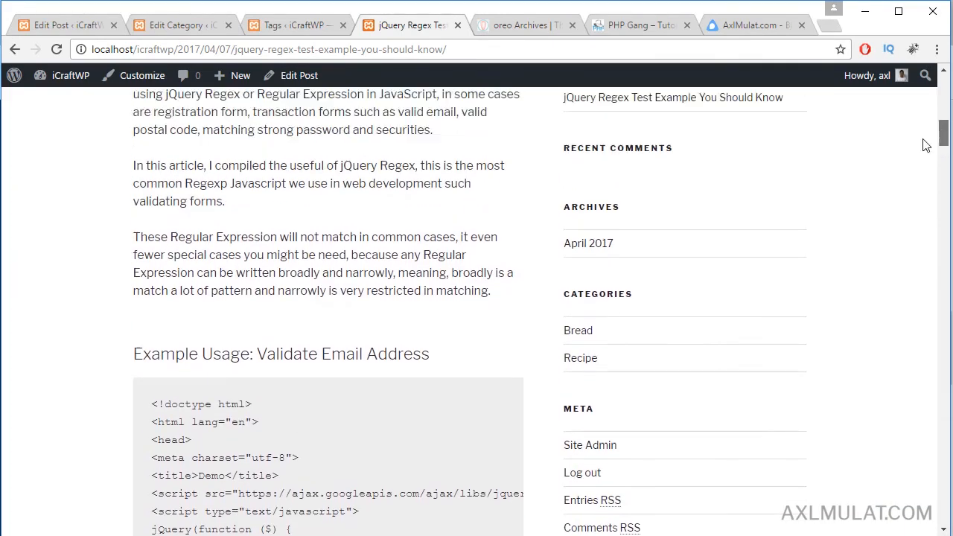
mouse_move(578, 331)
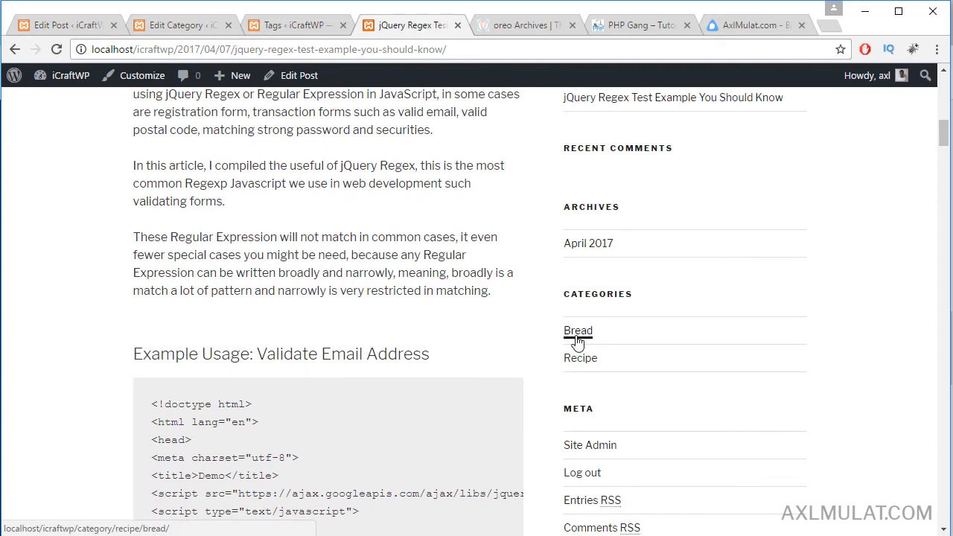
click(578, 330)
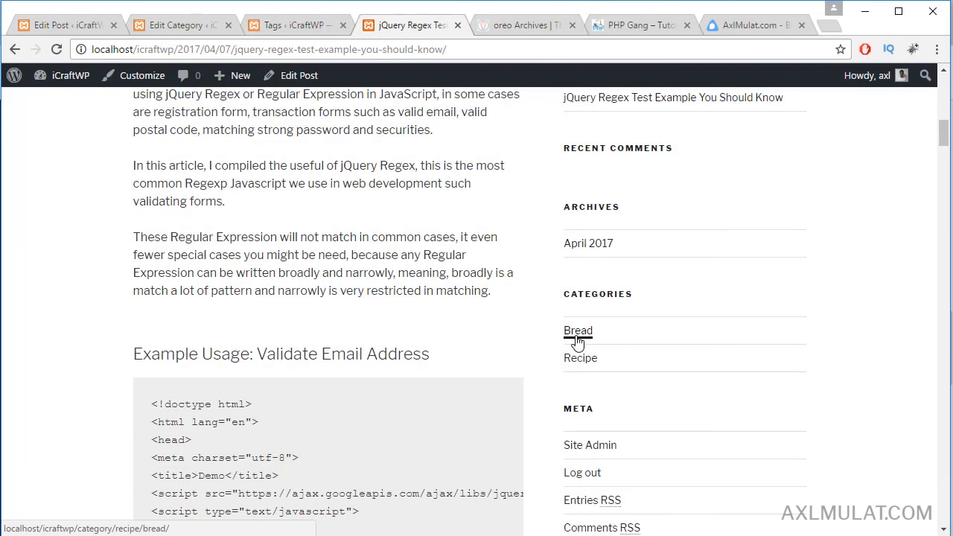
mouse_move(579, 358)
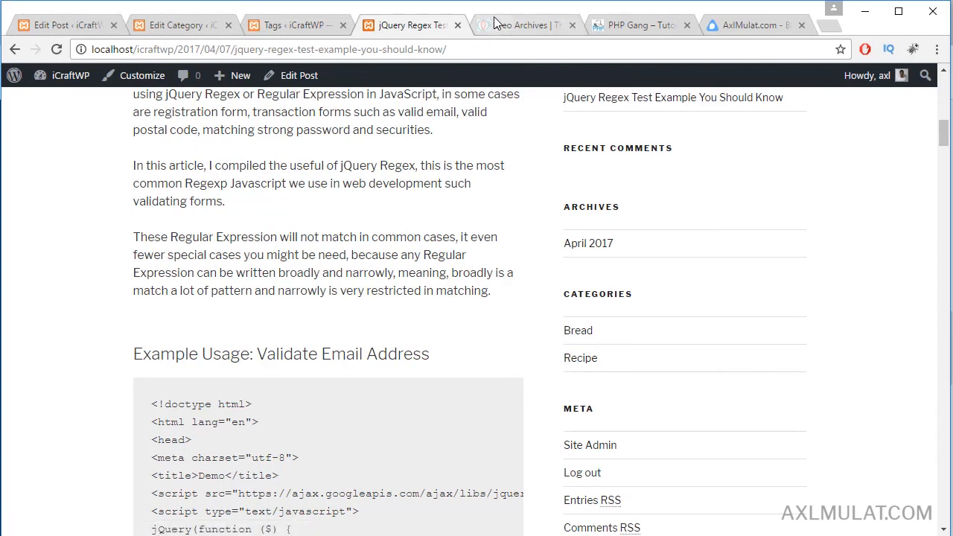
Step: Return to the Oreo tag archive and reveal its English/Español language menu
click(527, 25)
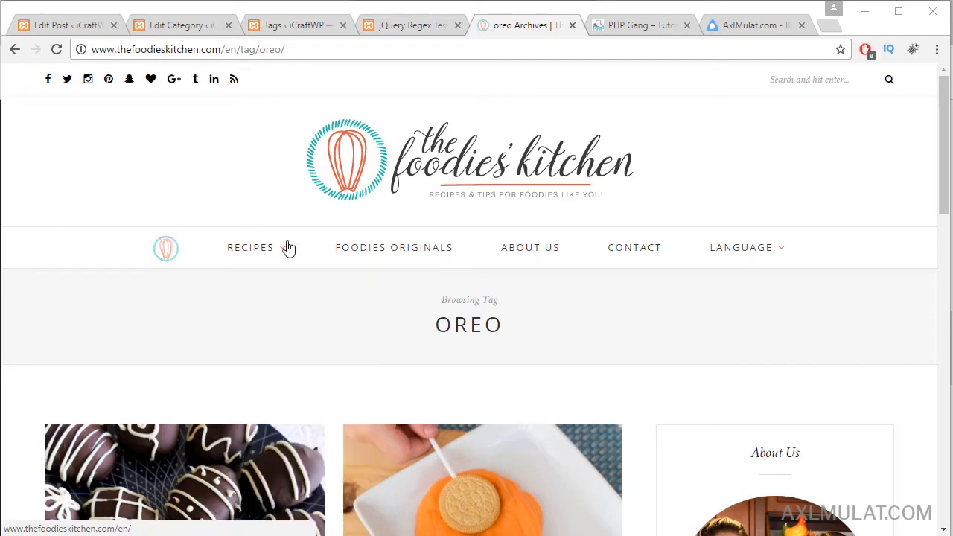
click(741, 247)
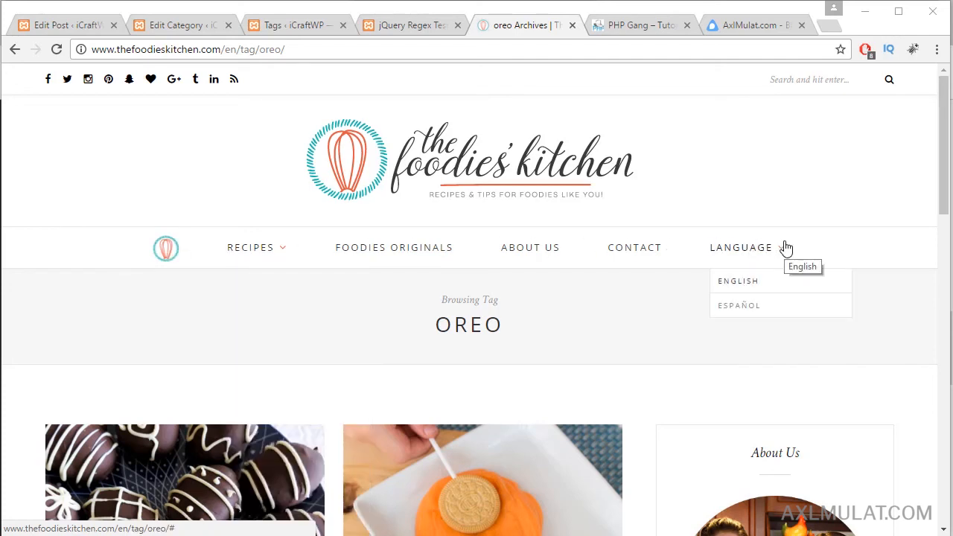